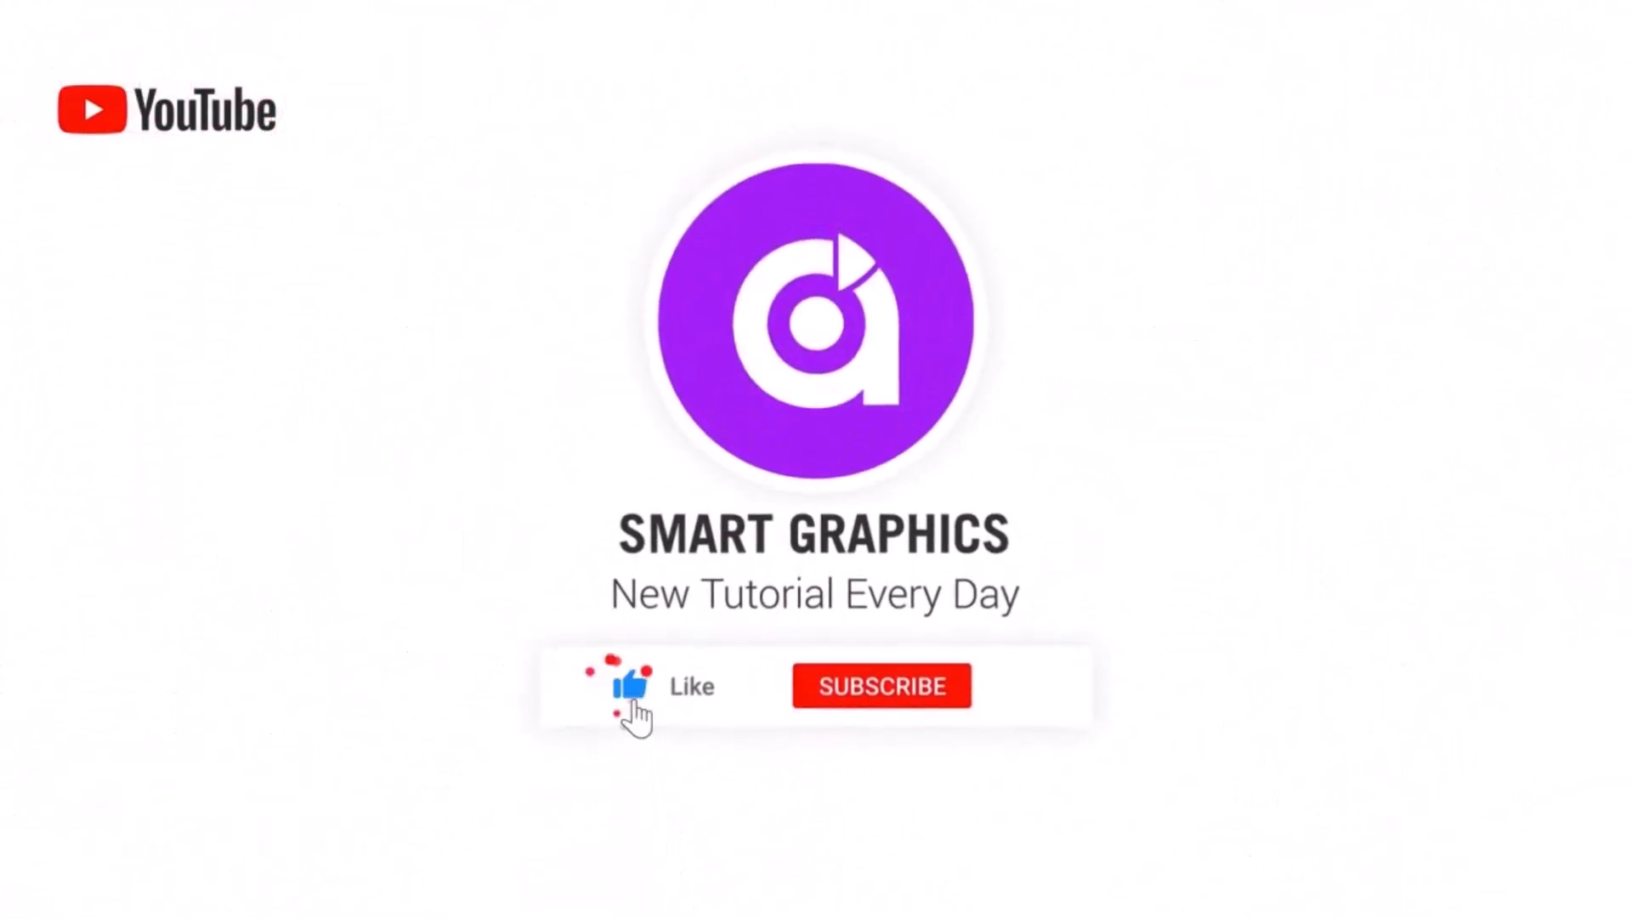
- Check the page's pixel dimensions in the size settings and leave them unchanged
click(882, 685)
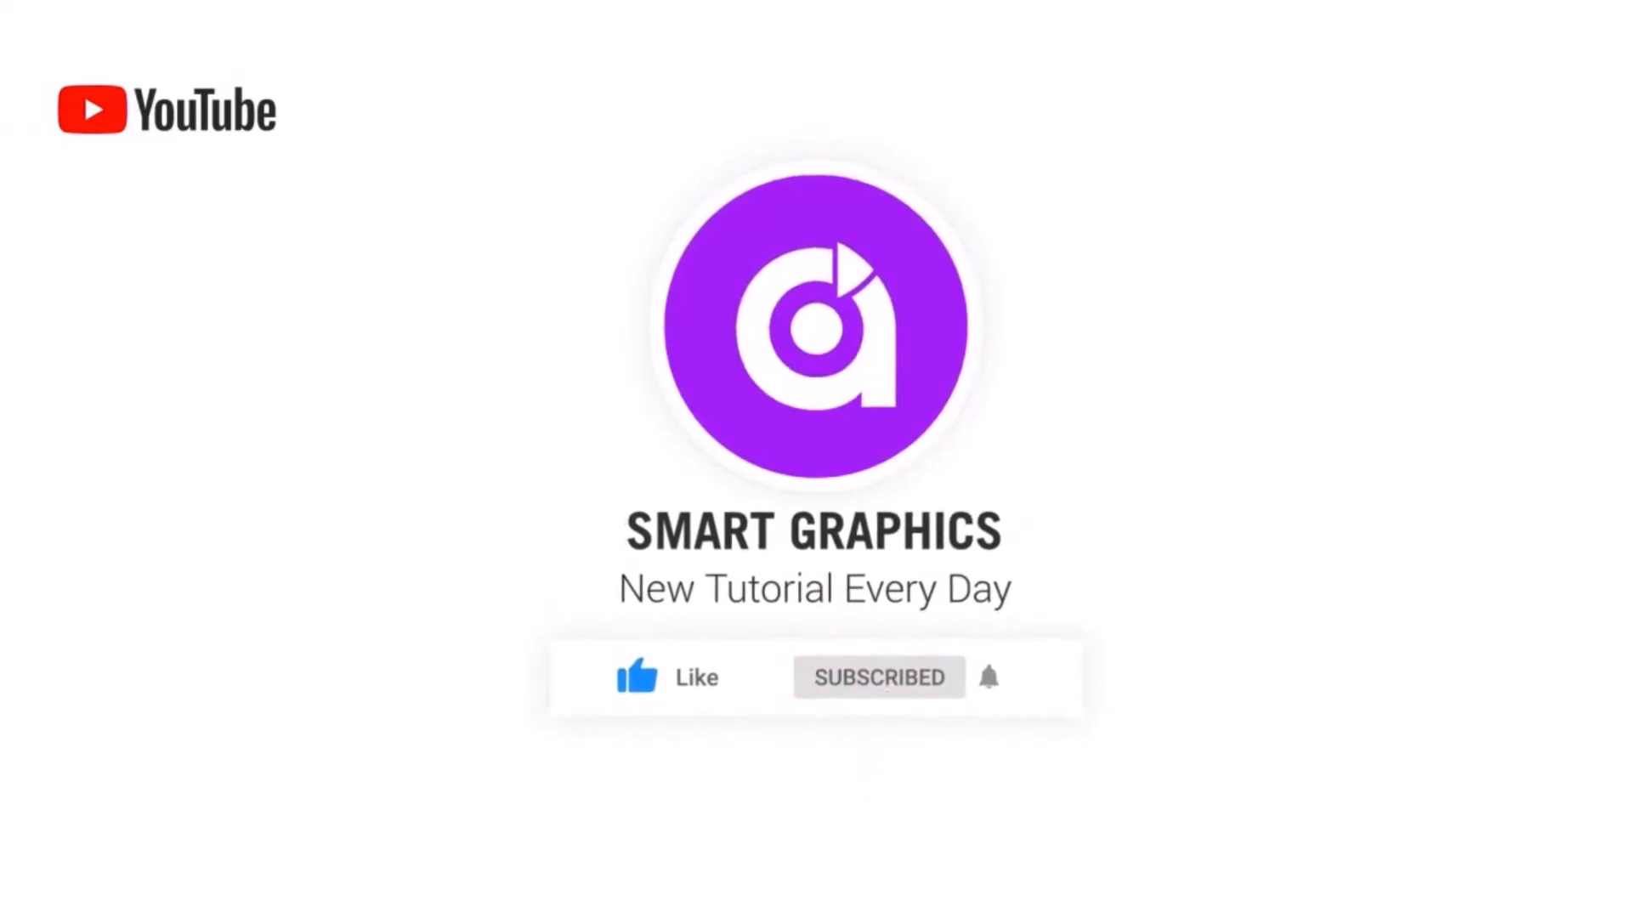
click(95, 9)
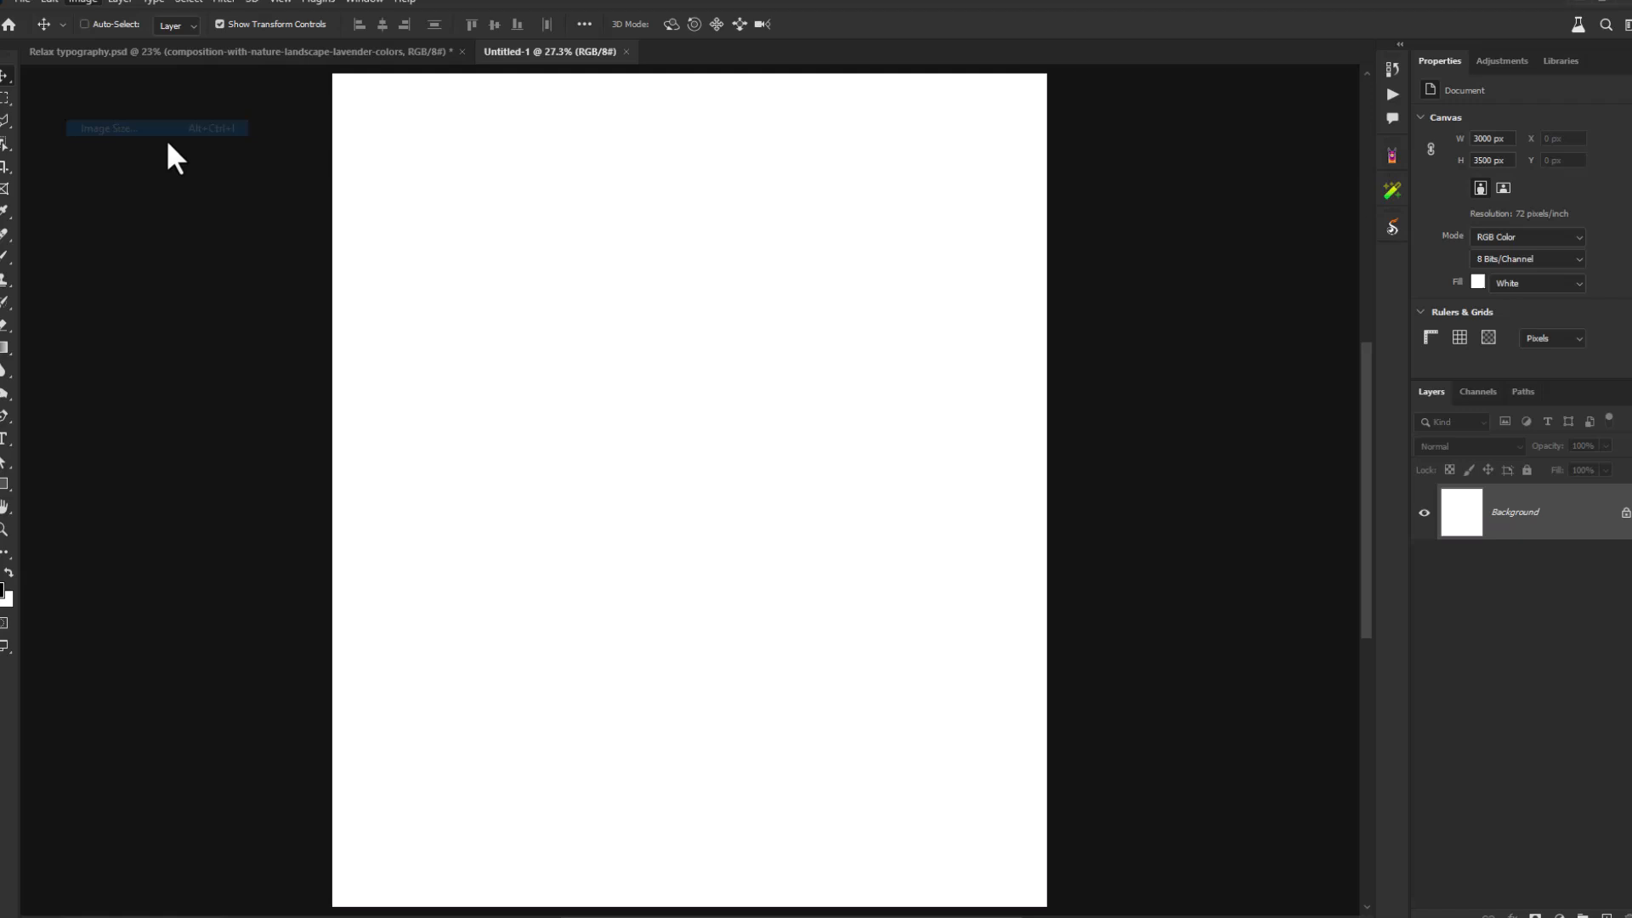
click(107, 128)
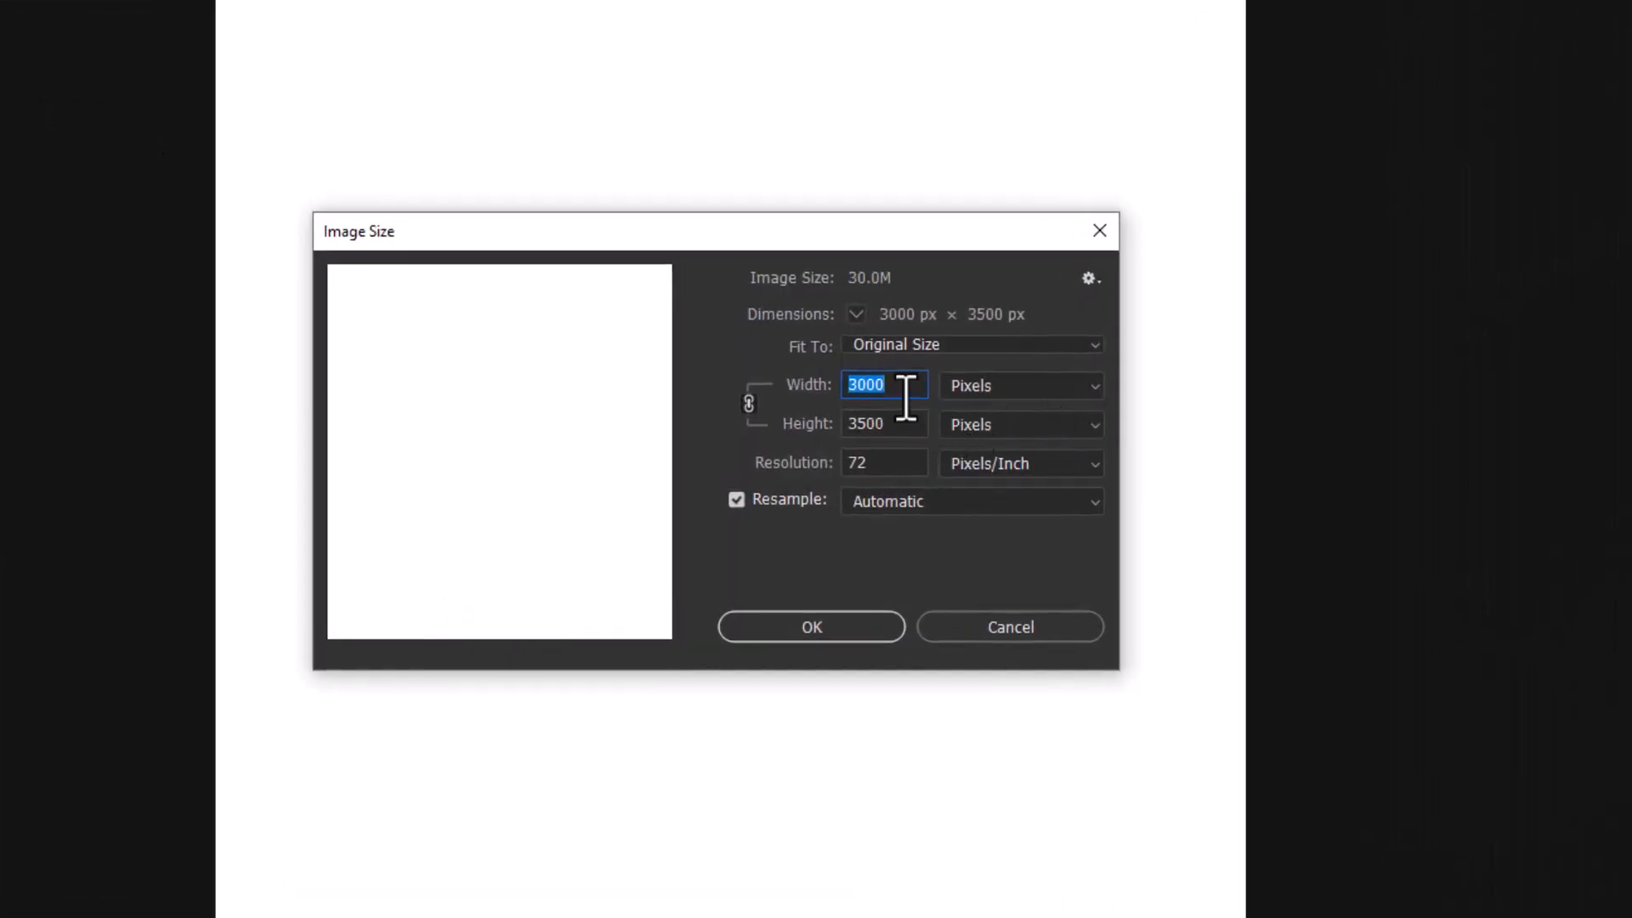
mouse_move(884, 384)
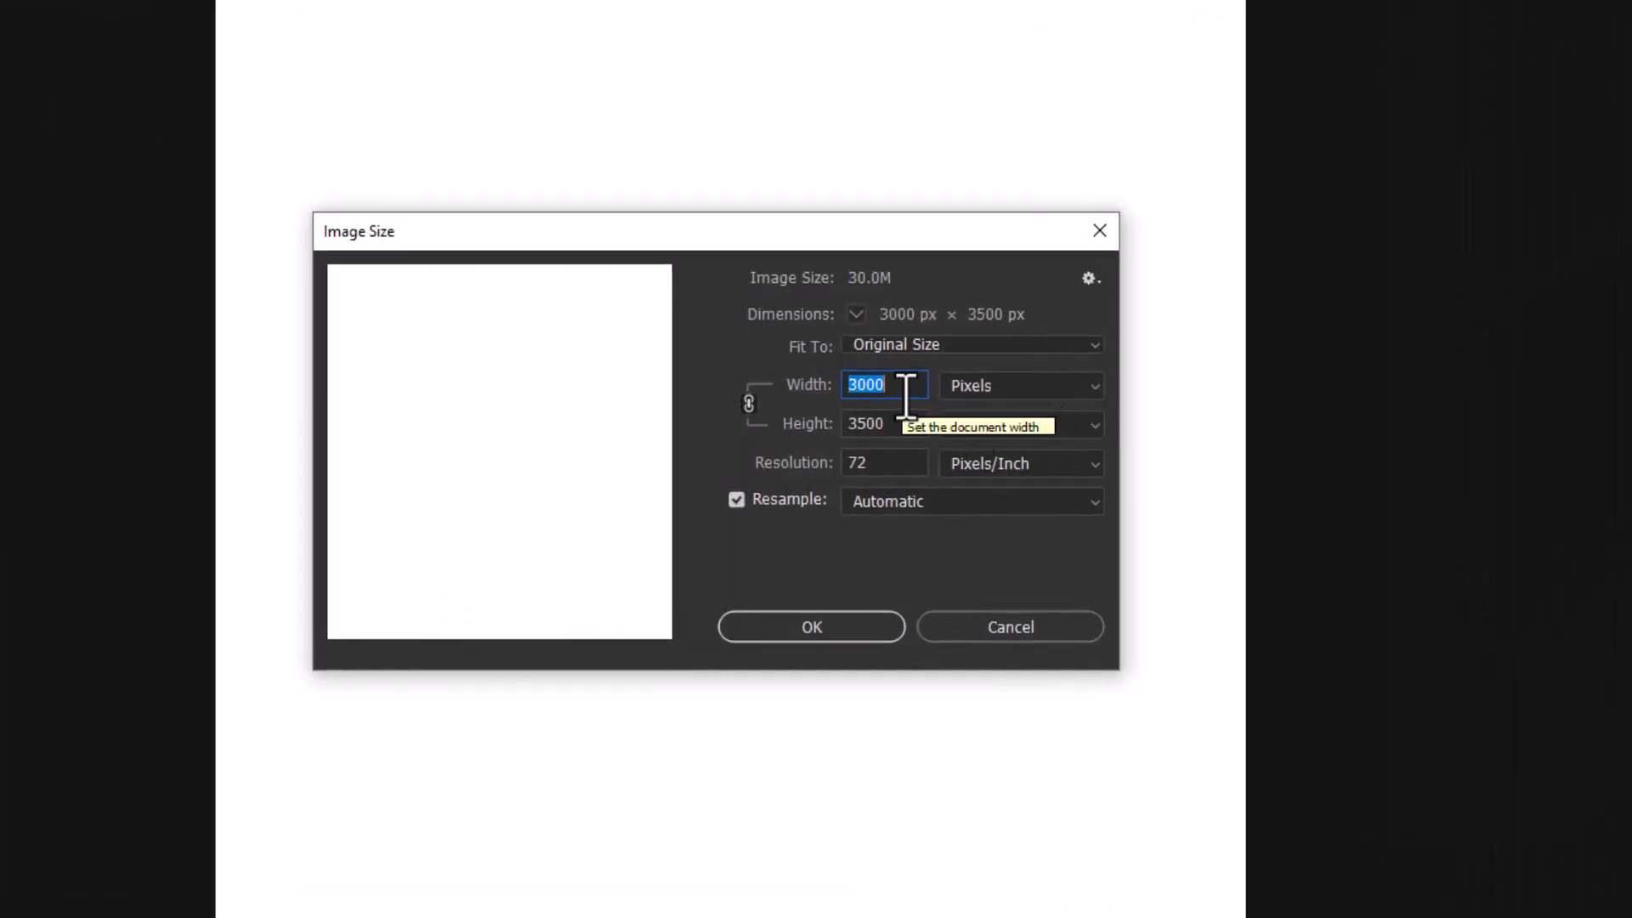
key(Tab)
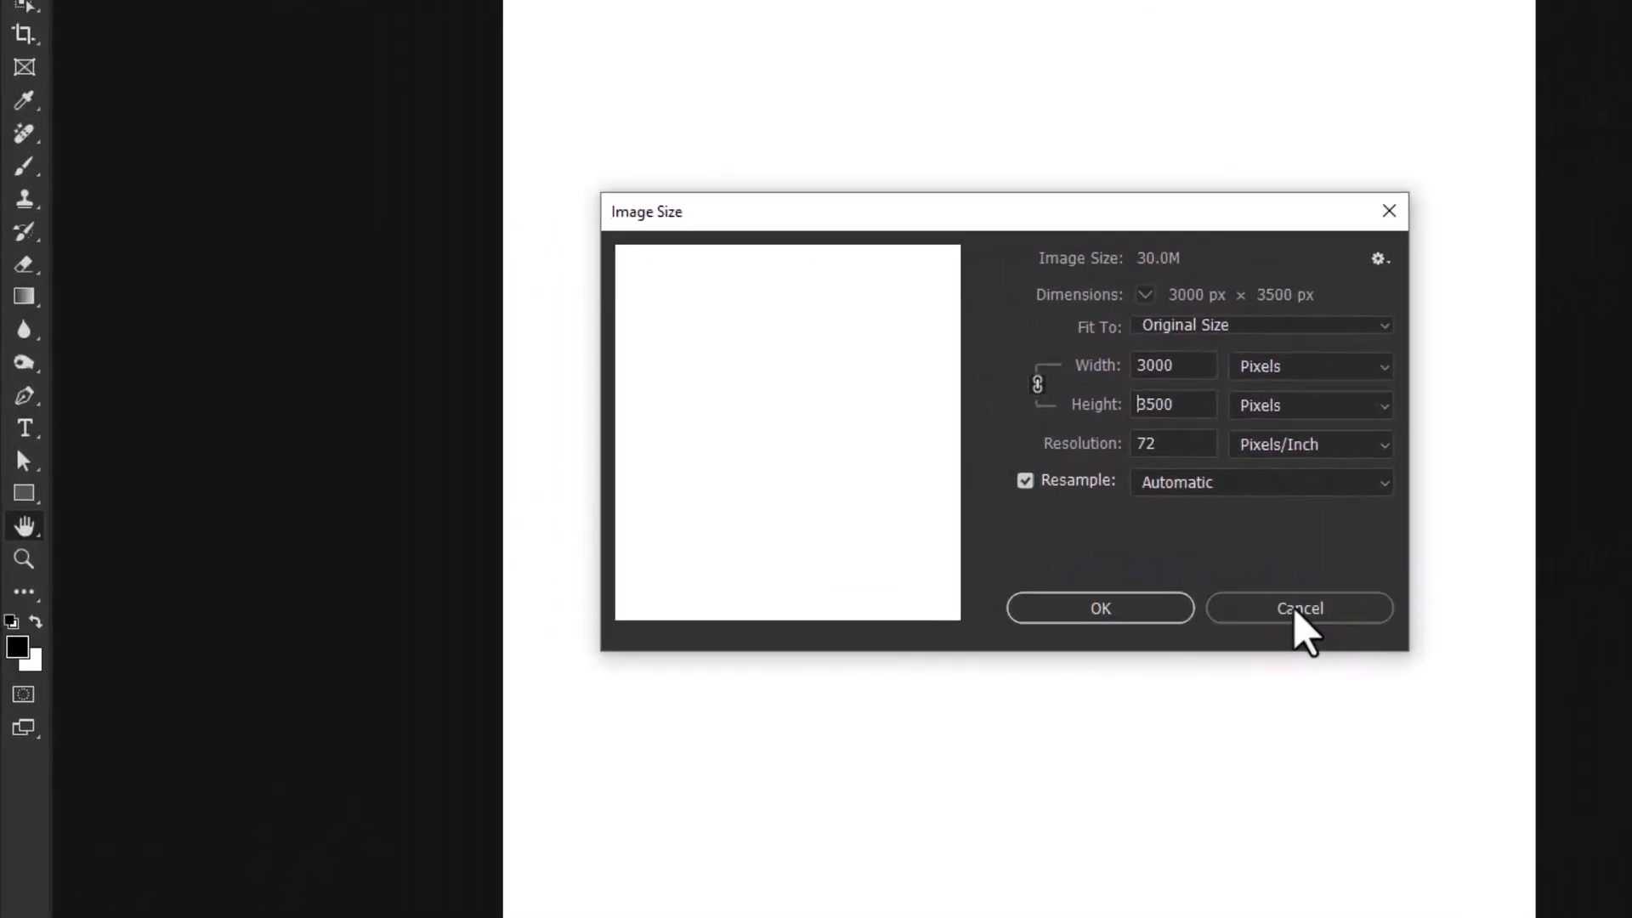
click(1299, 609)
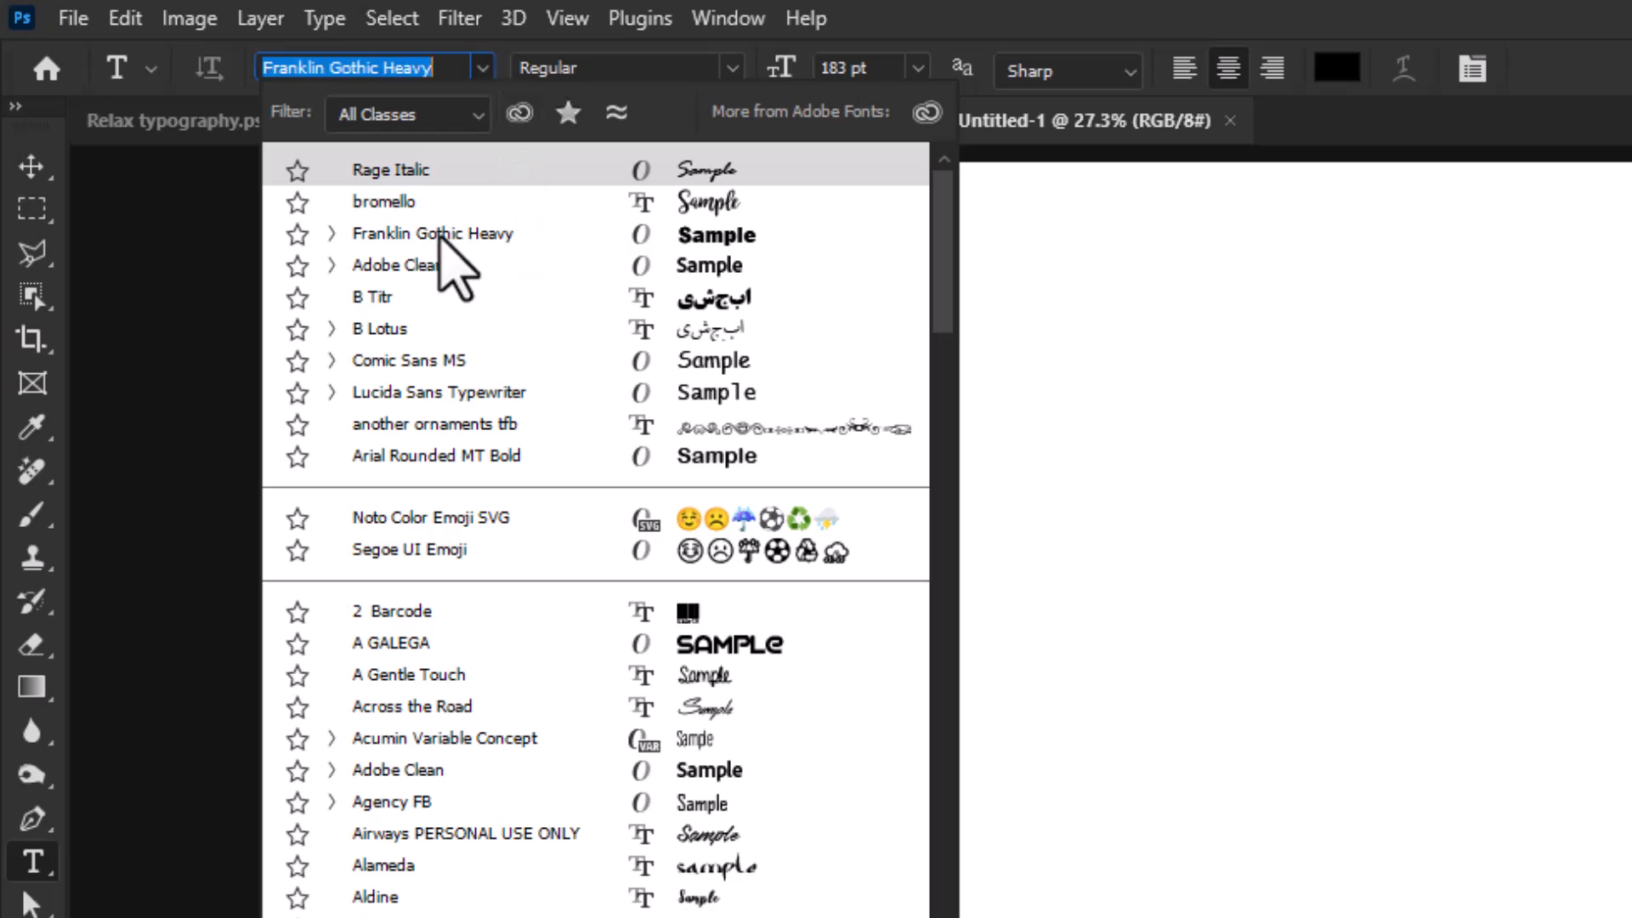
mouse_move(490, 280)
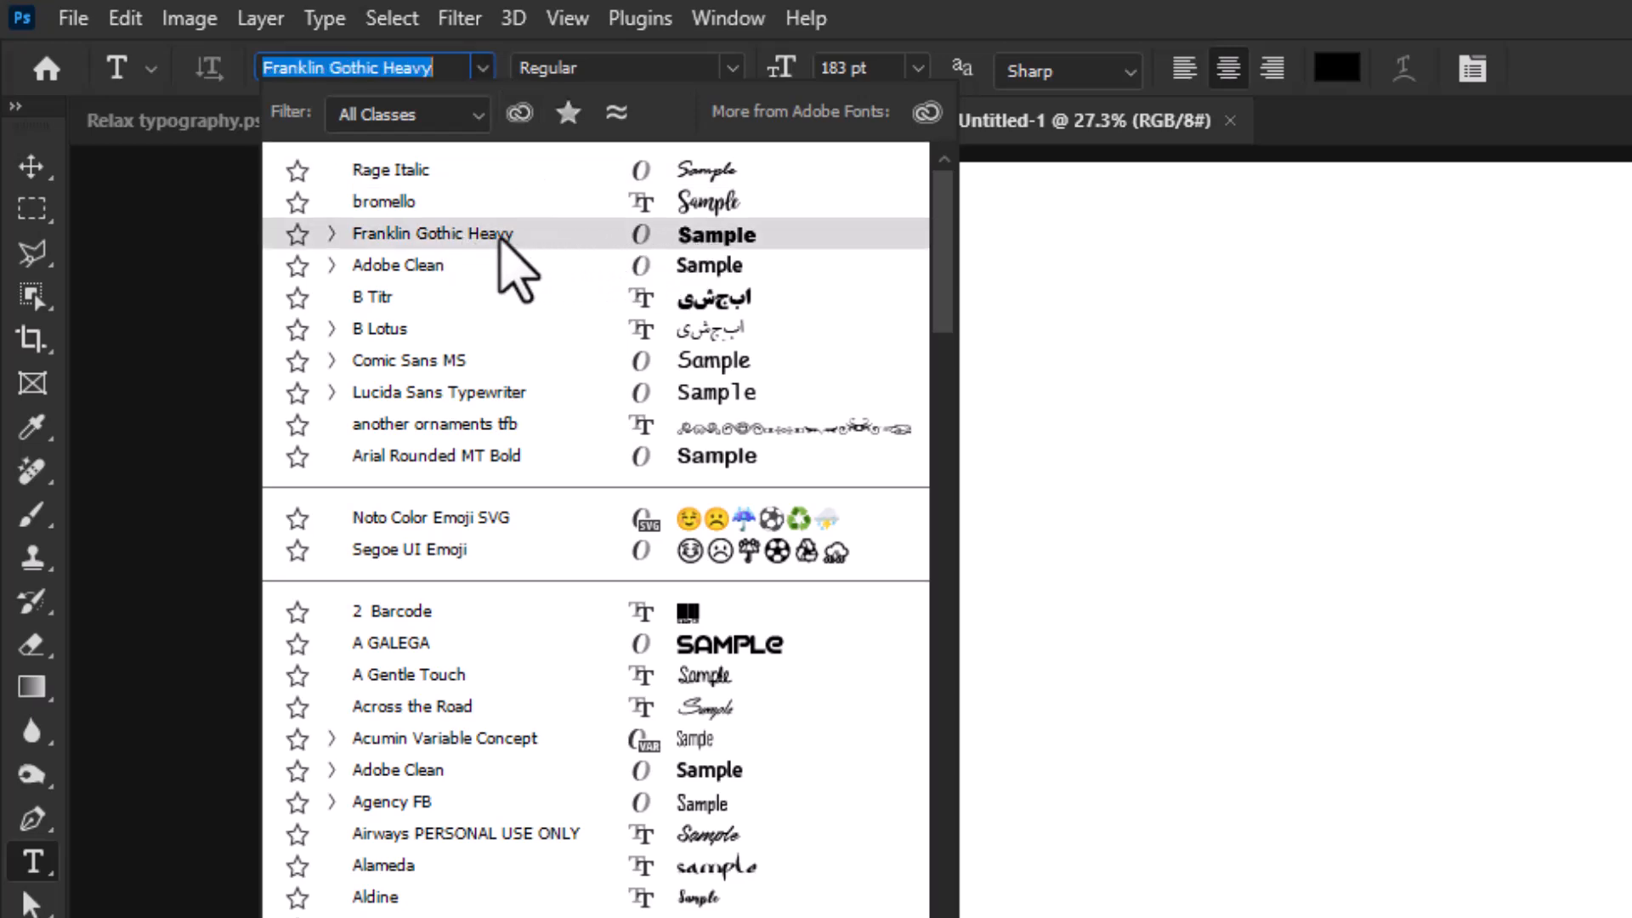
- Create a type layer reading RELAX in Franklin Gothic Heavy on the white canvas
click(434, 233)
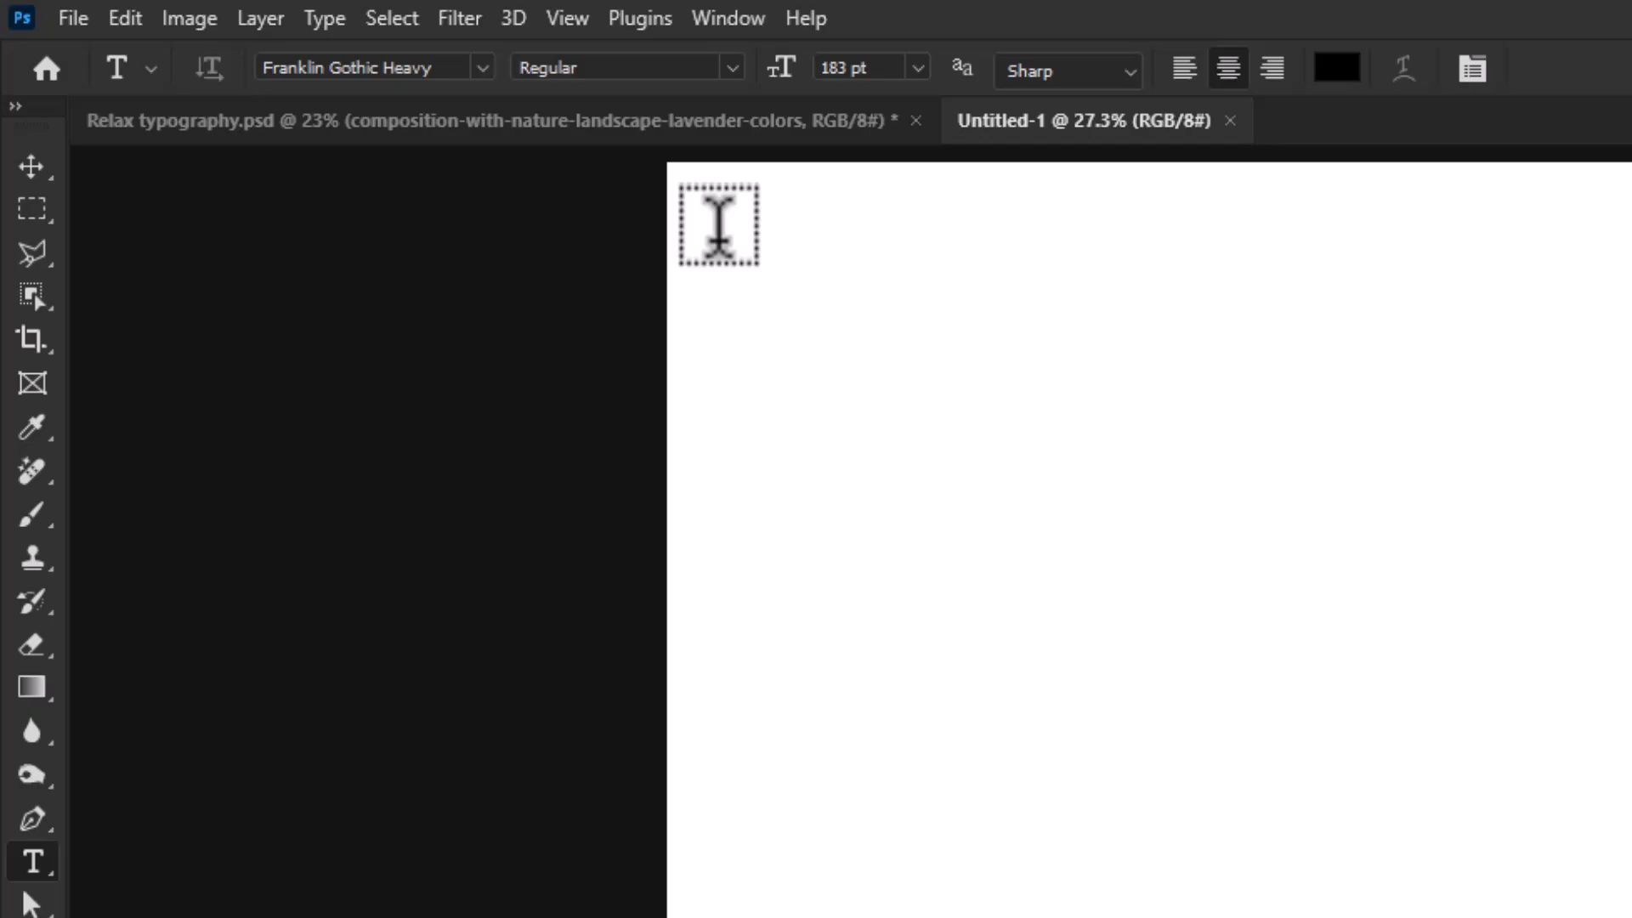
text(Lorem Ipsum)
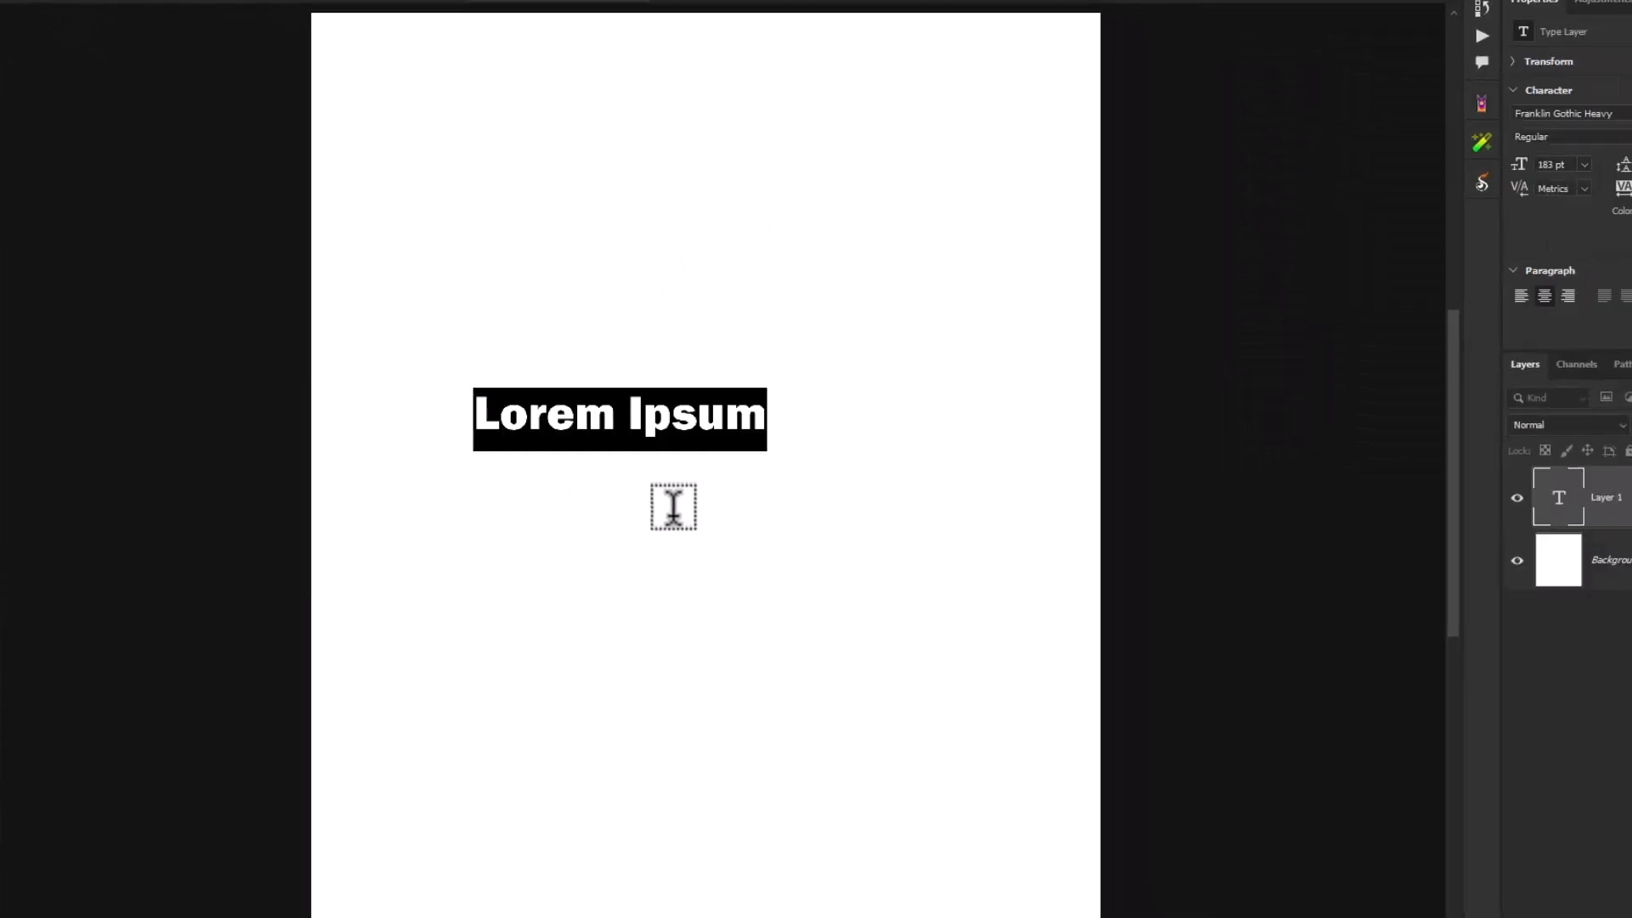
text(RELA)
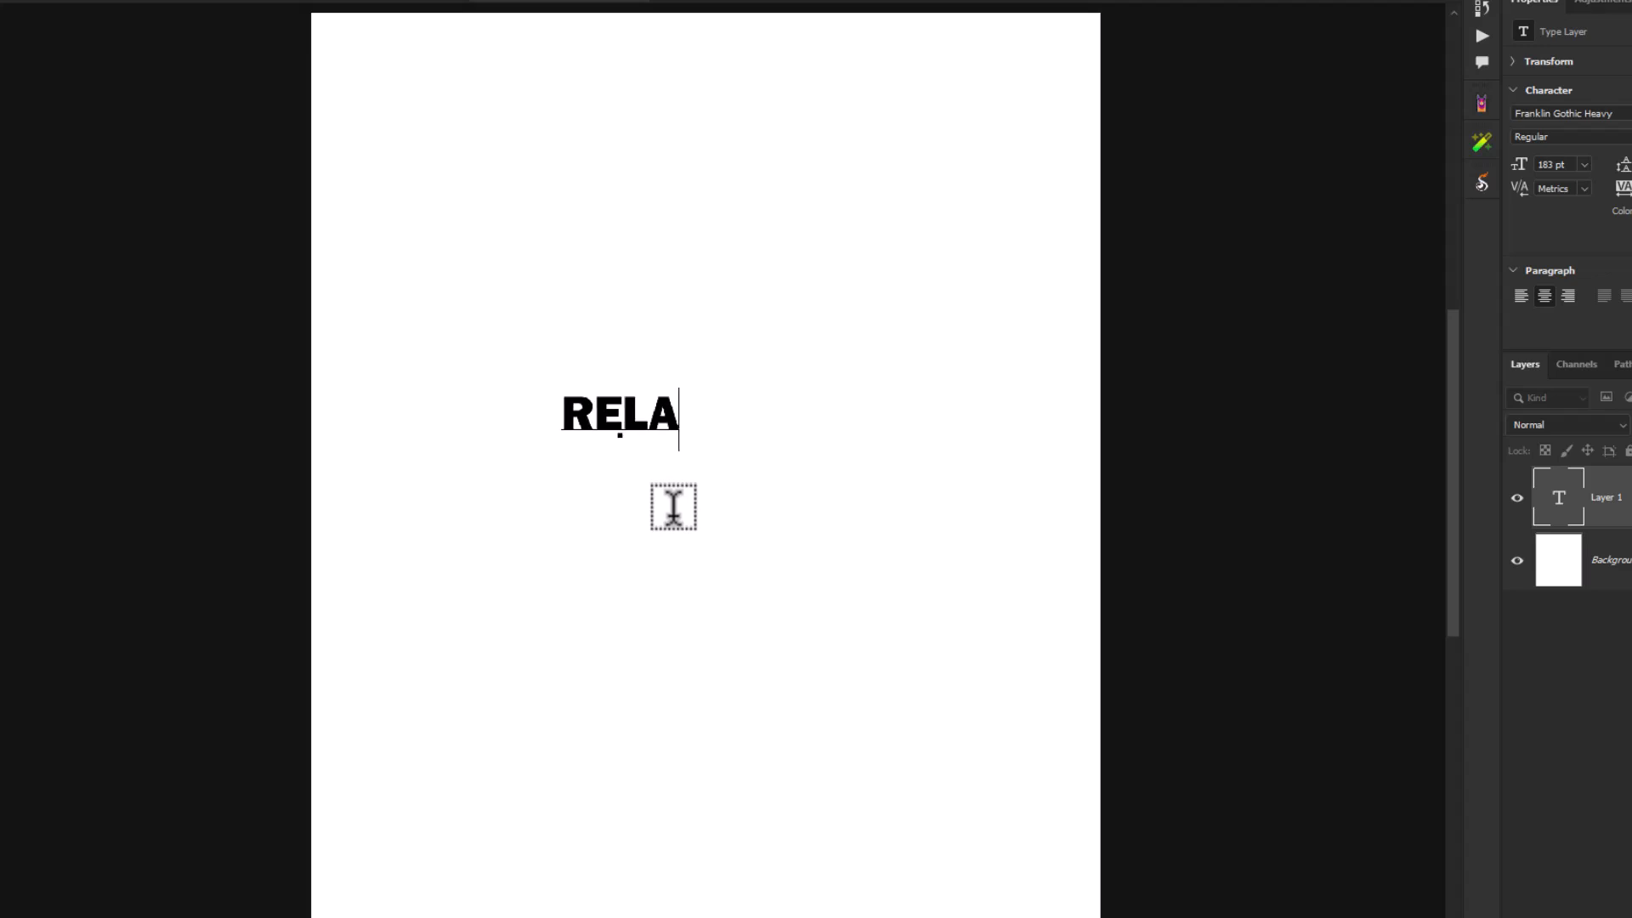
text(X)
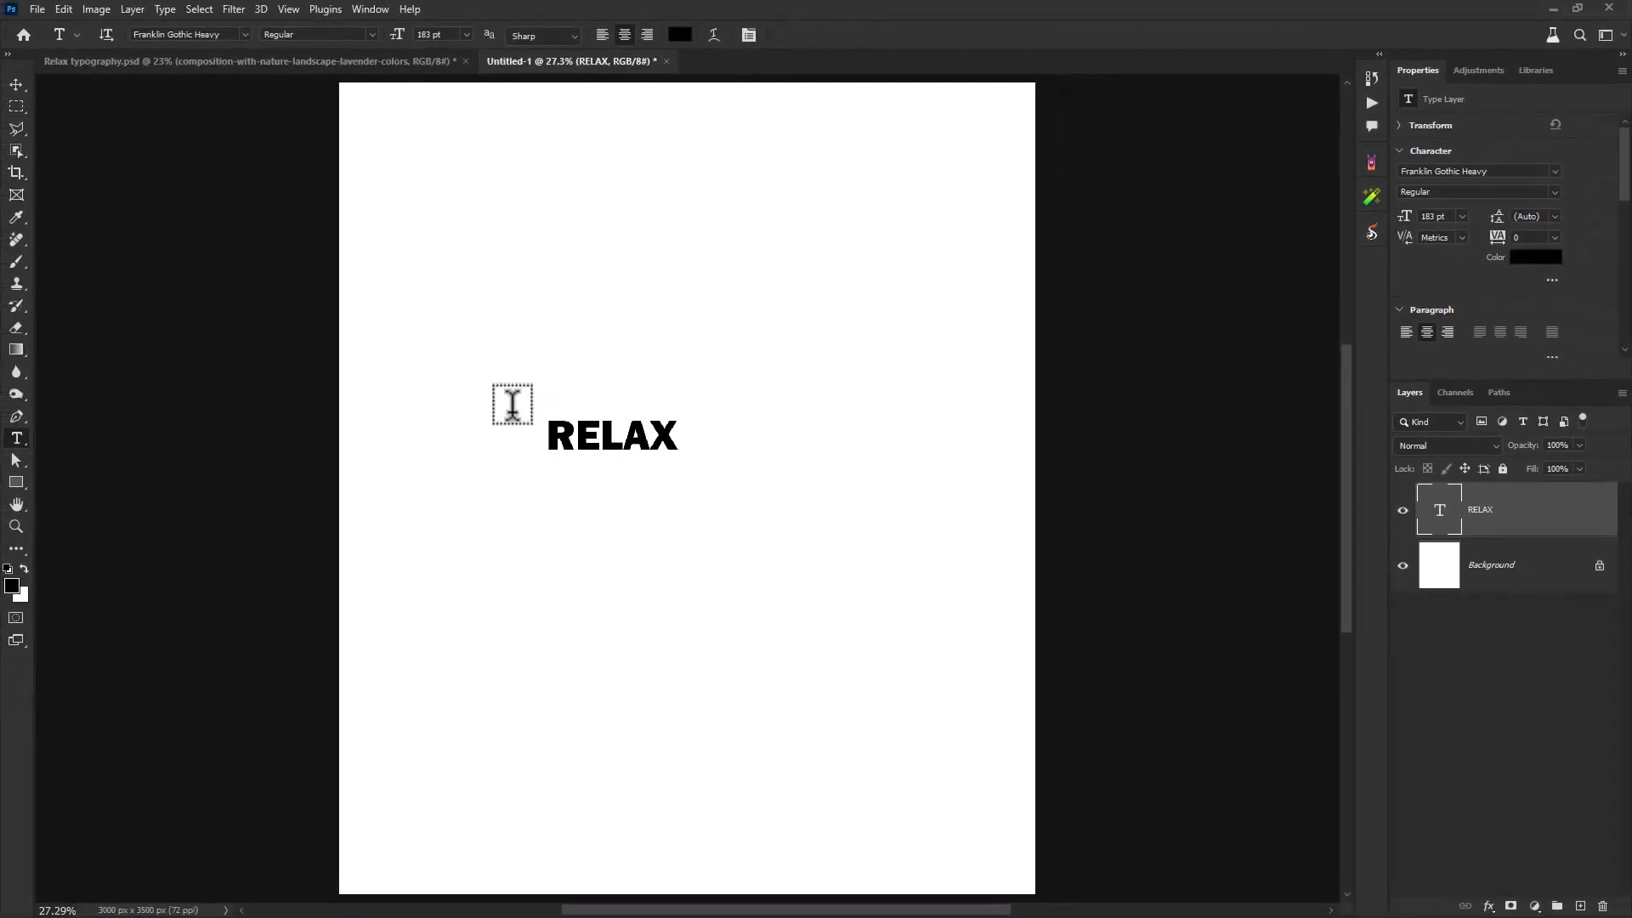
- Free-transform RELAX up to about 628 pt and move it toward the top of the page
key(ctrl+t)
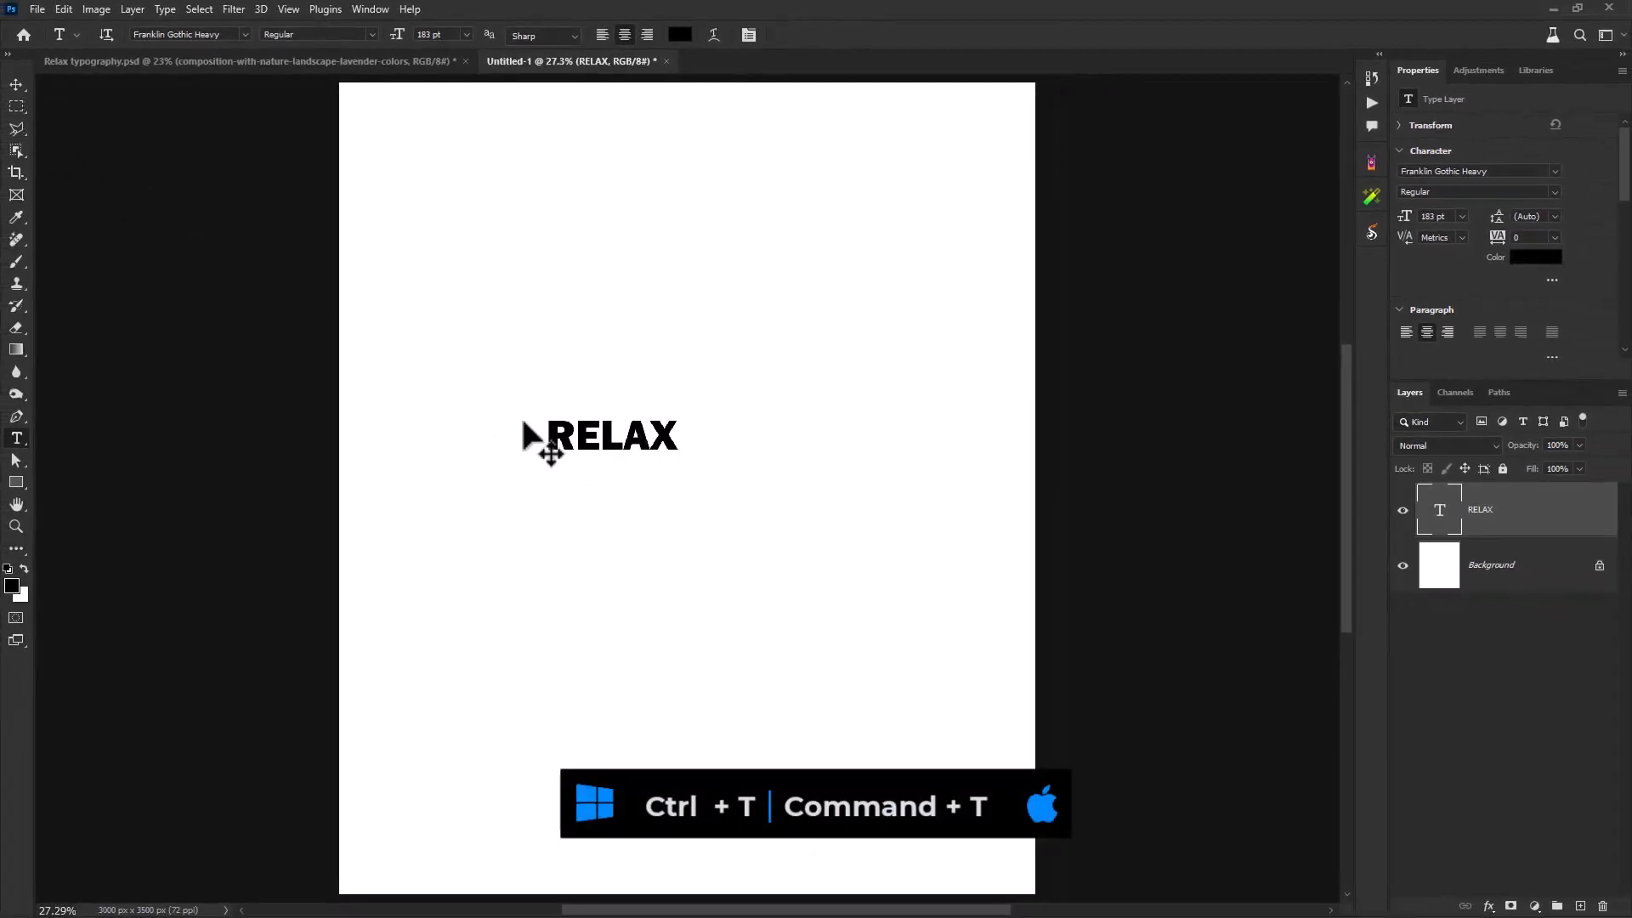
key(ctrl+t)
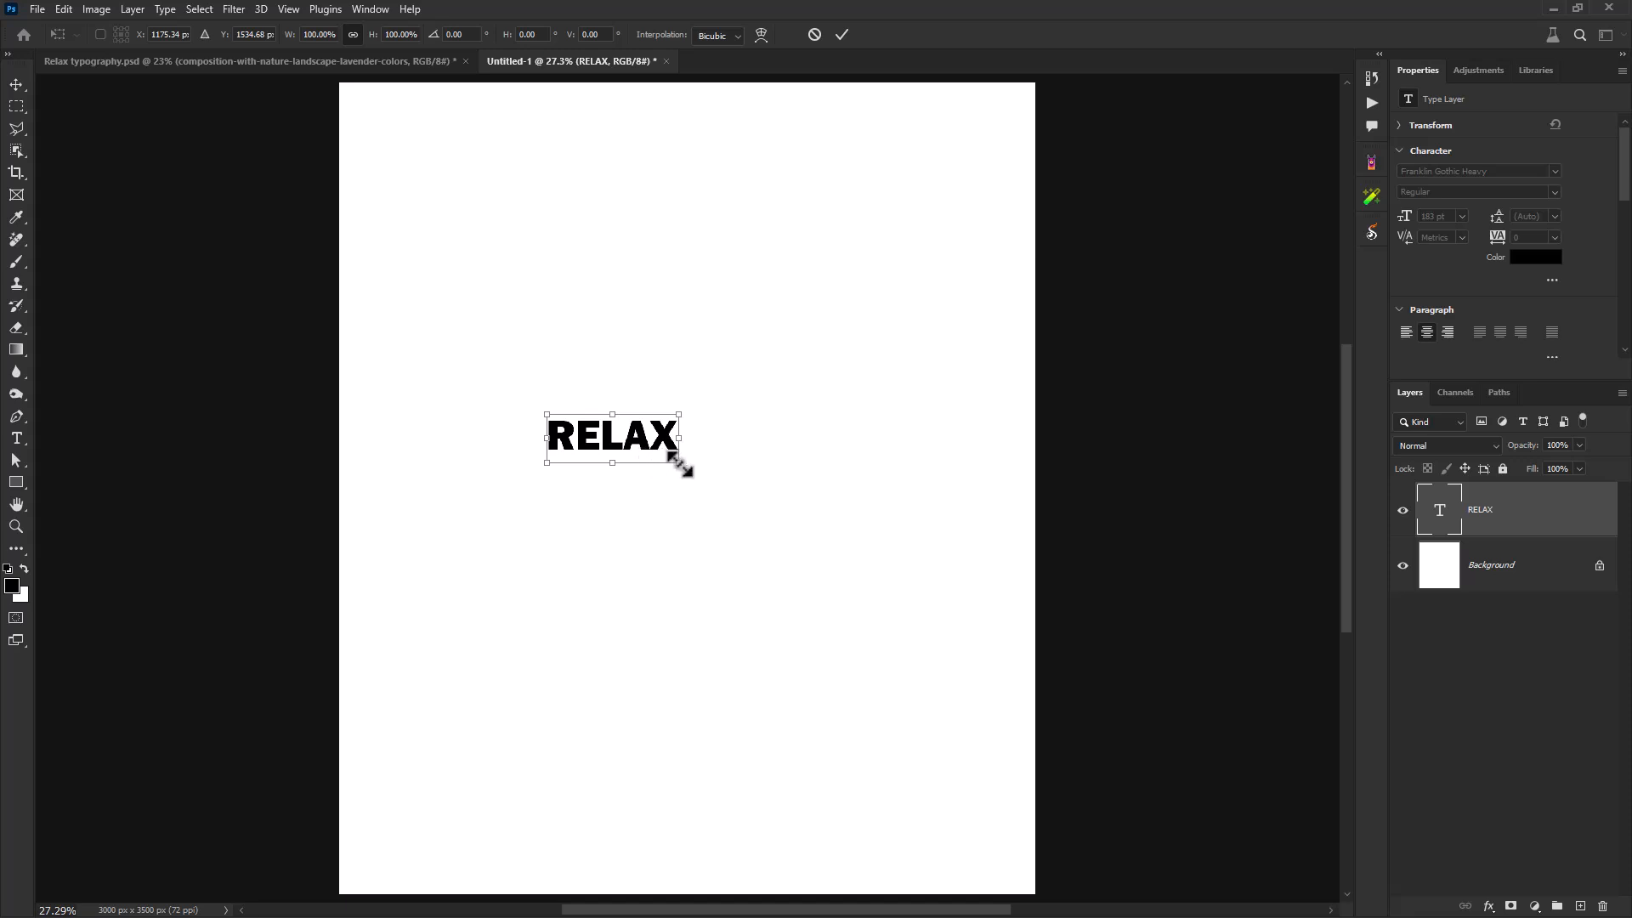
drag(680, 456, 998, 581)
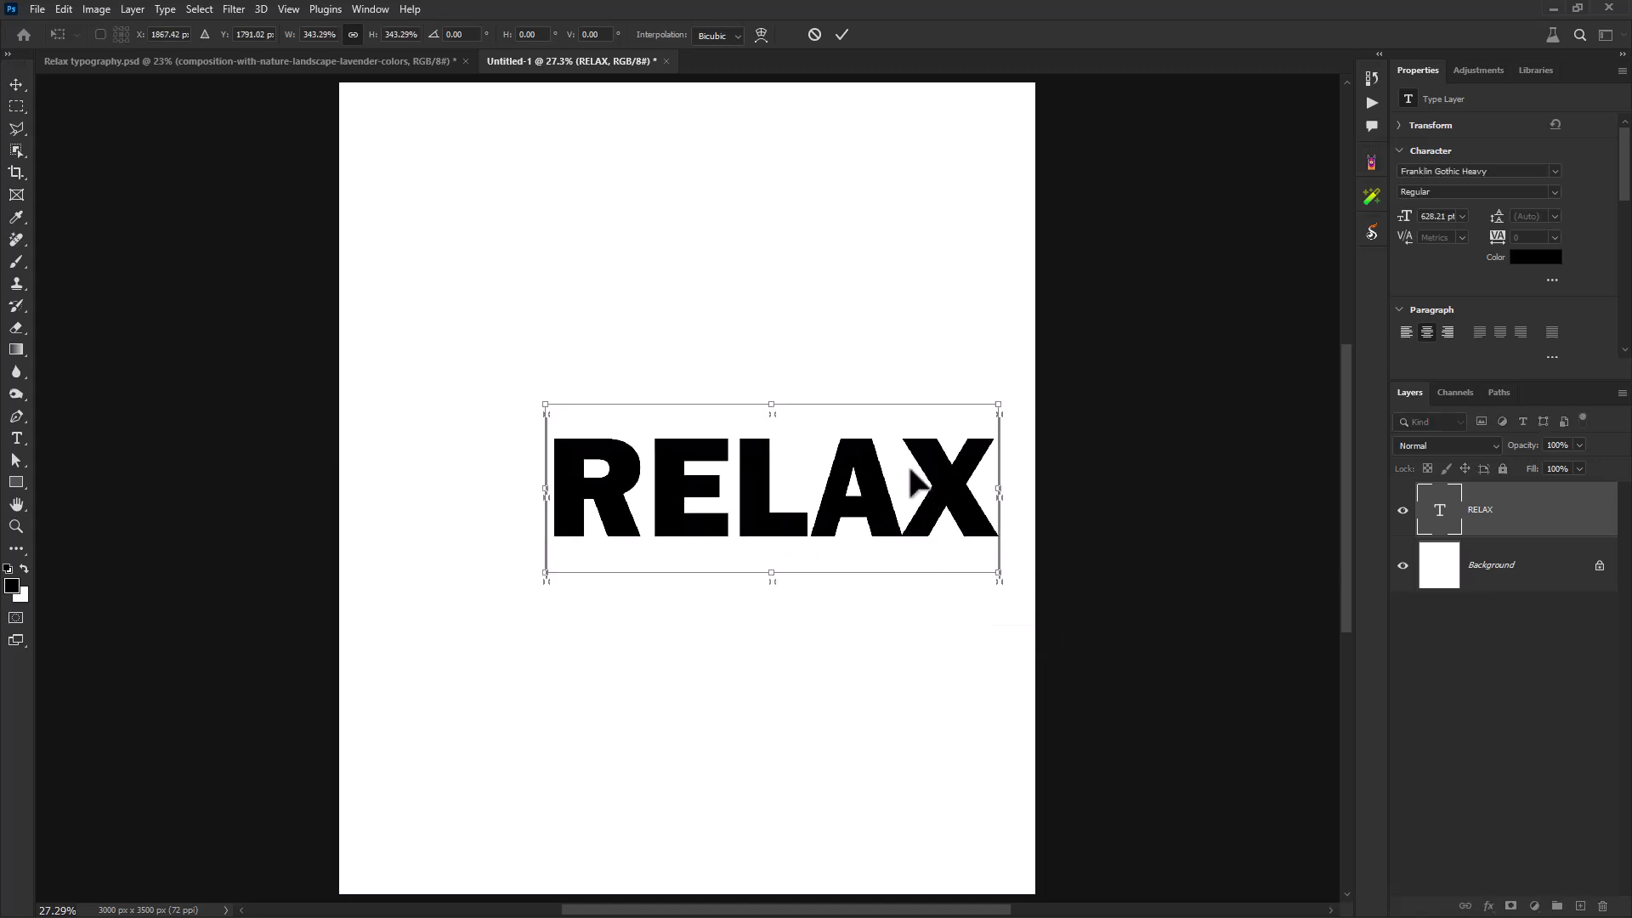
drag(770, 489, 697, 302)
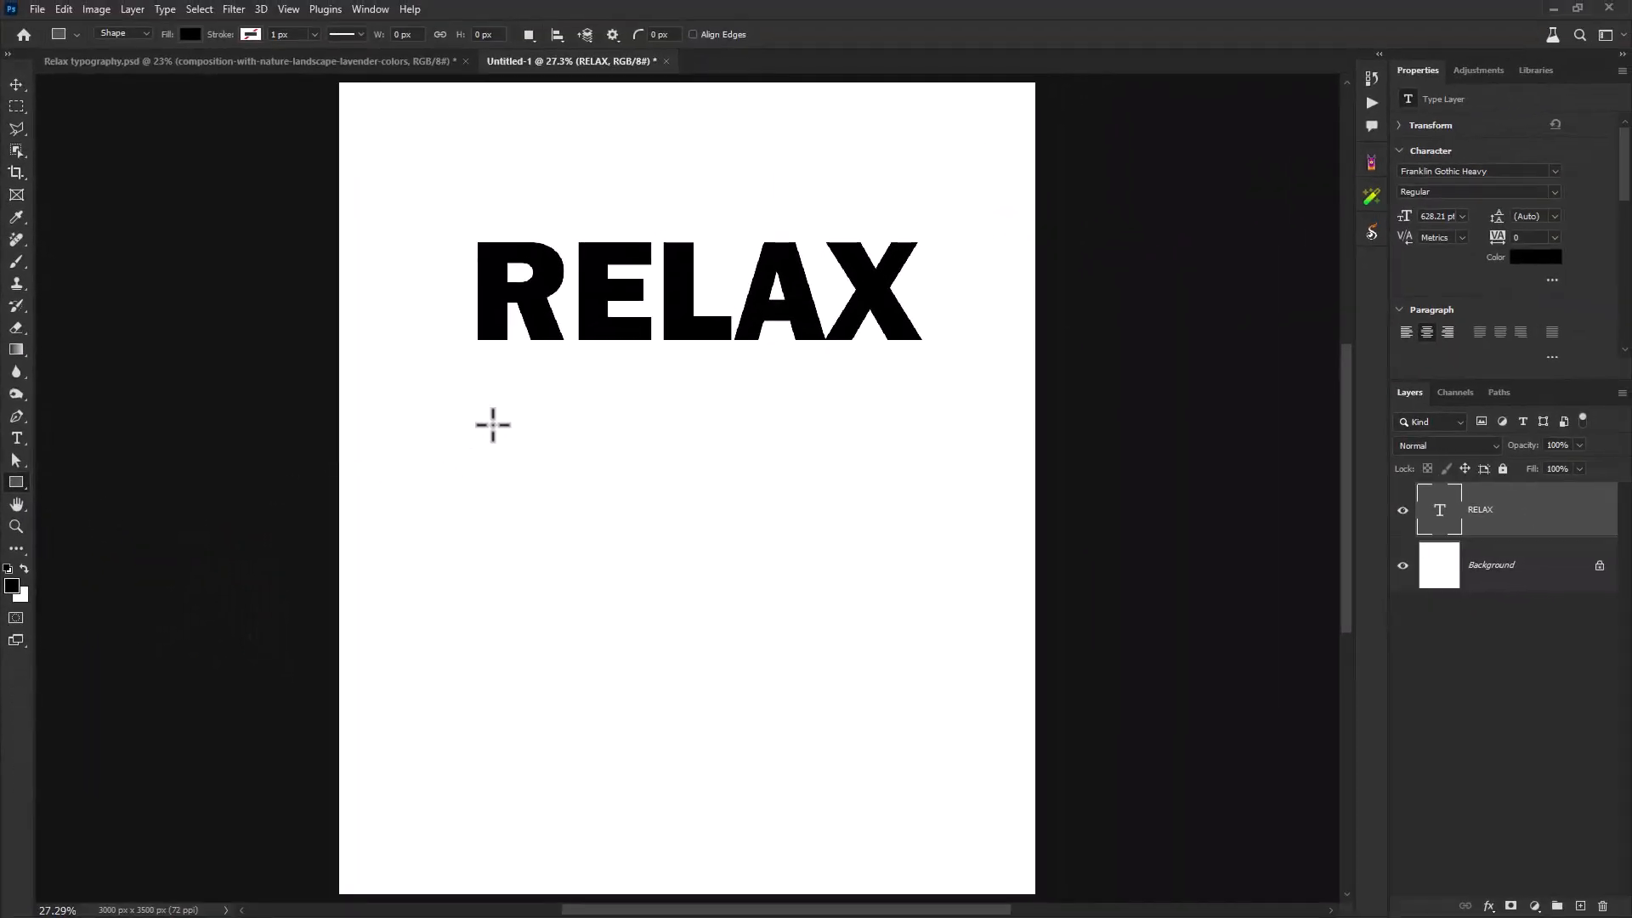
mouse_move(476, 338)
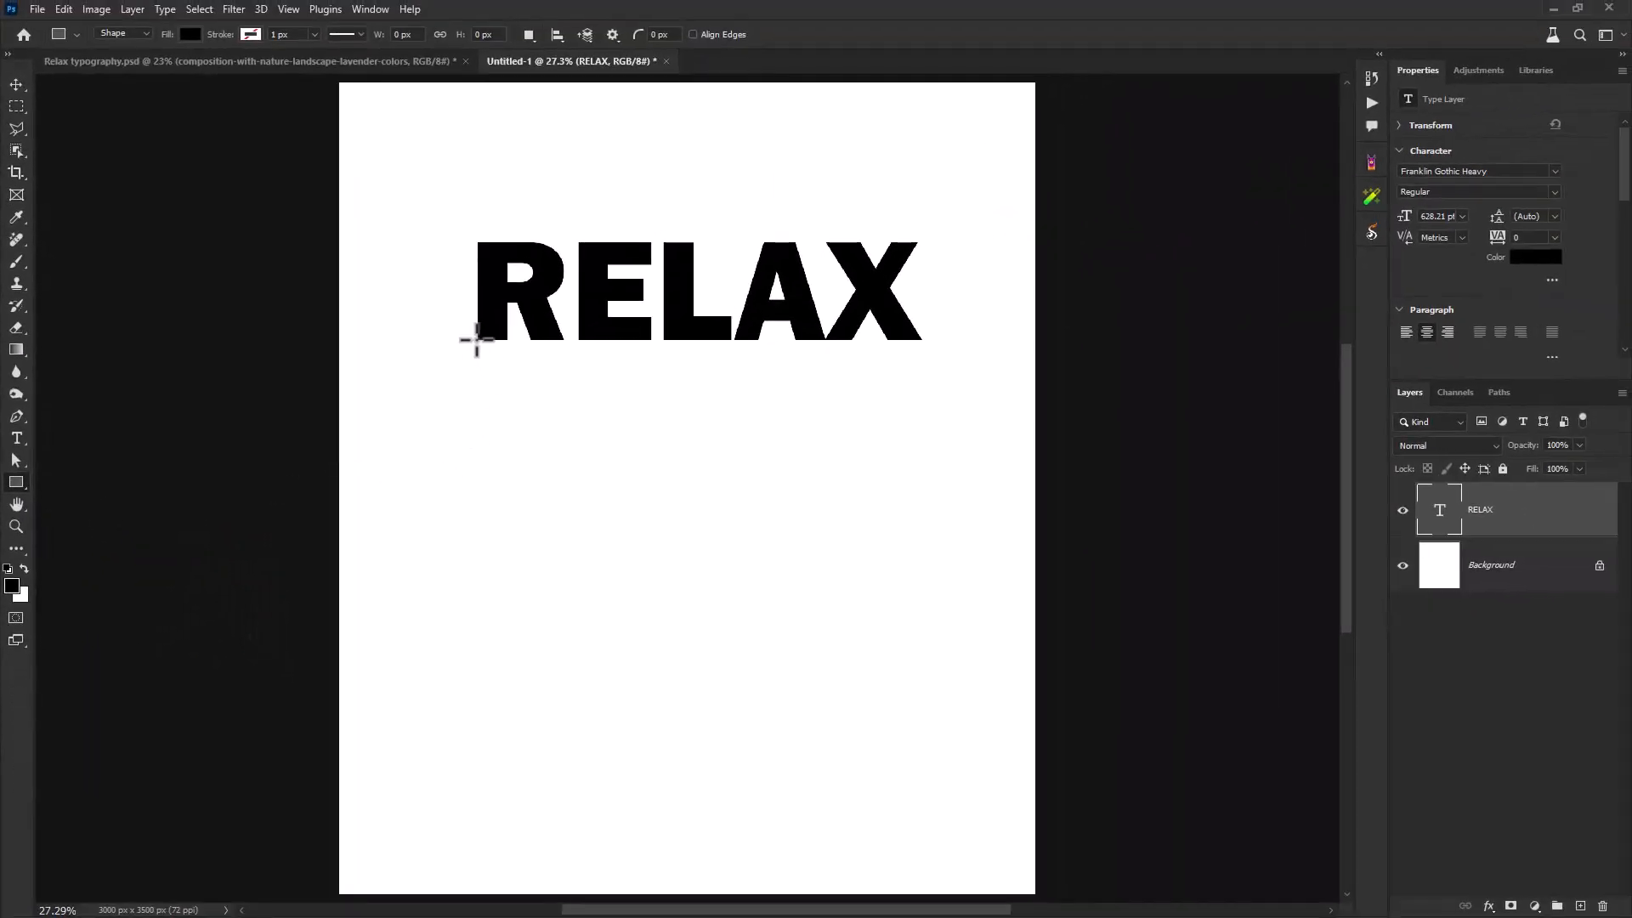
- Draw tall black rectangles of varying widths beneath the R, A and X letters as hanging stripes
drag(476, 342, 563, 759)
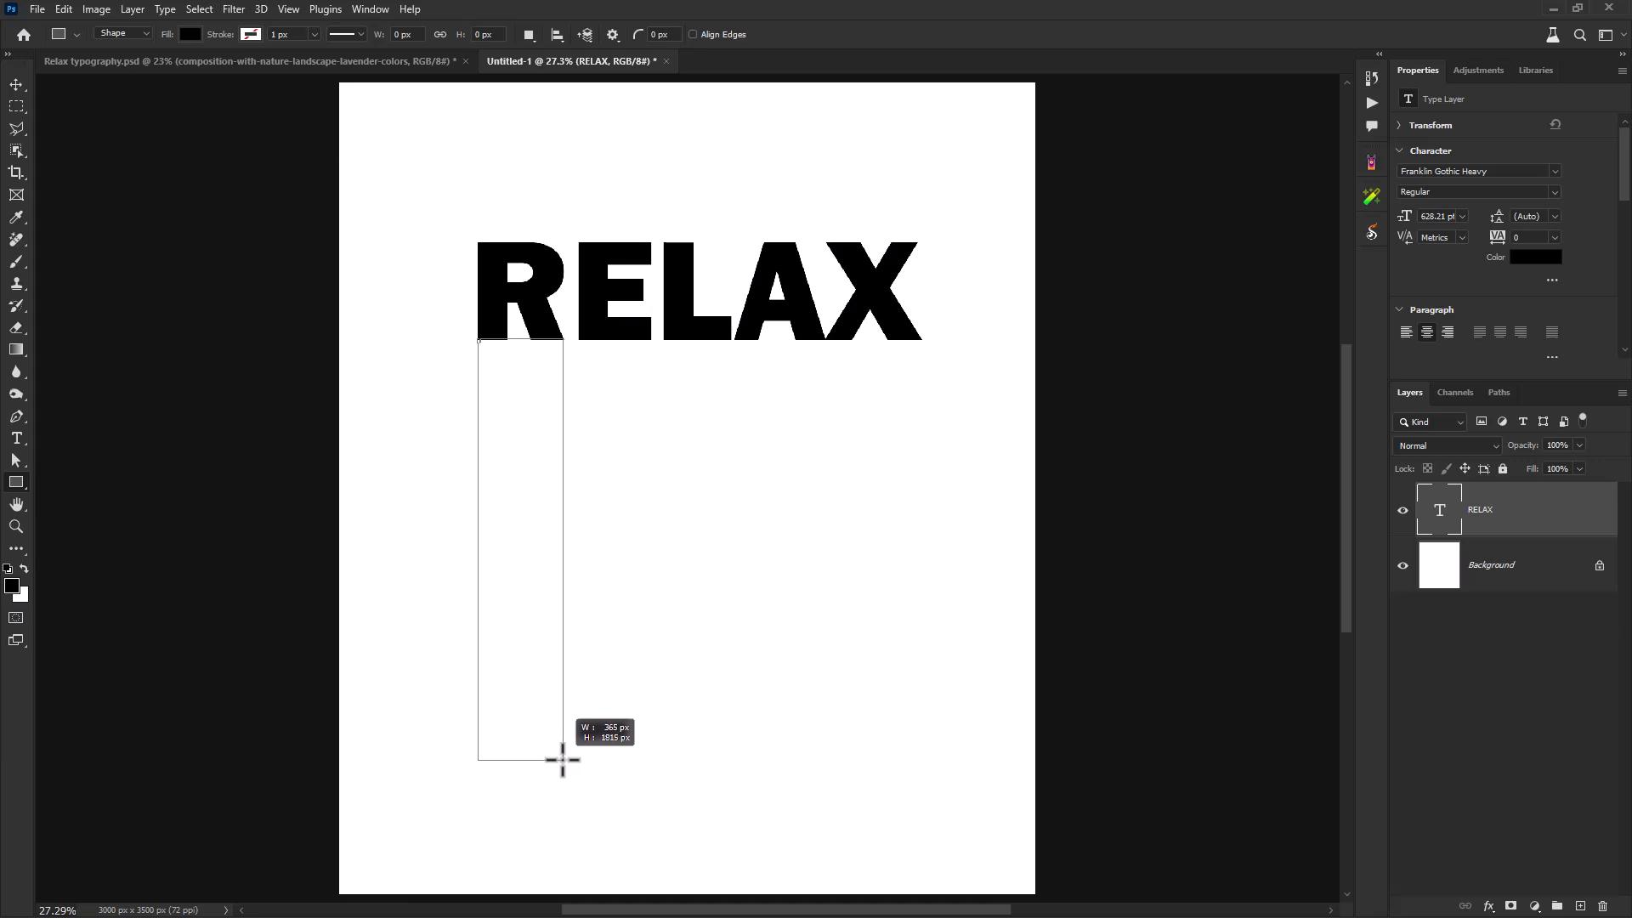
drag(479, 341, 572, 758)
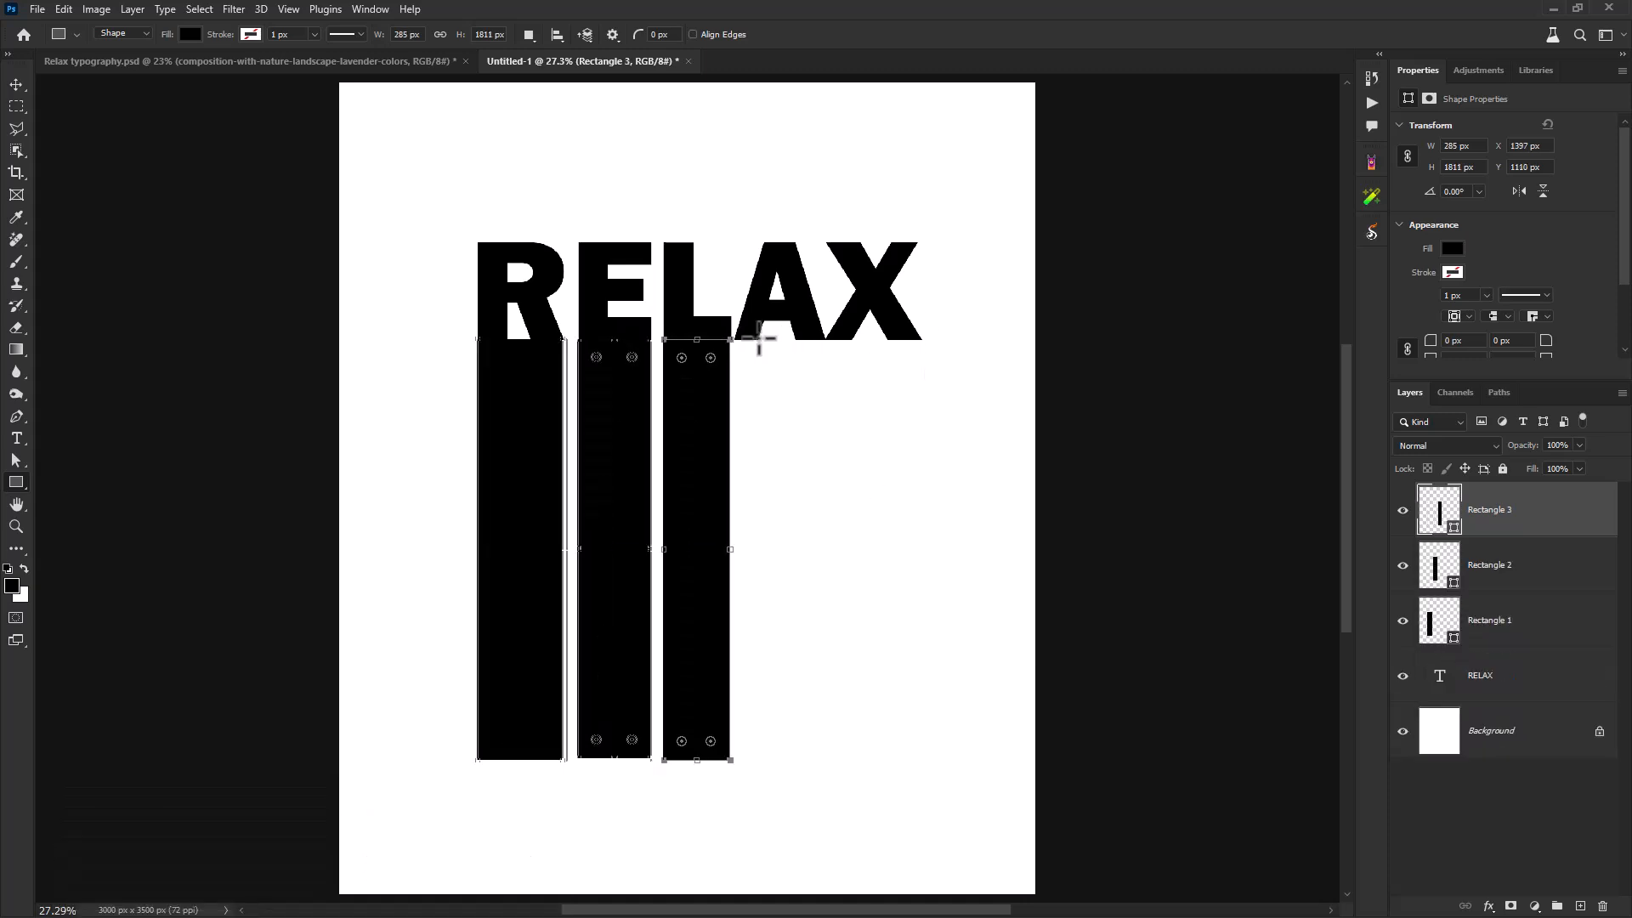
drag(740, 335, 735, 765)
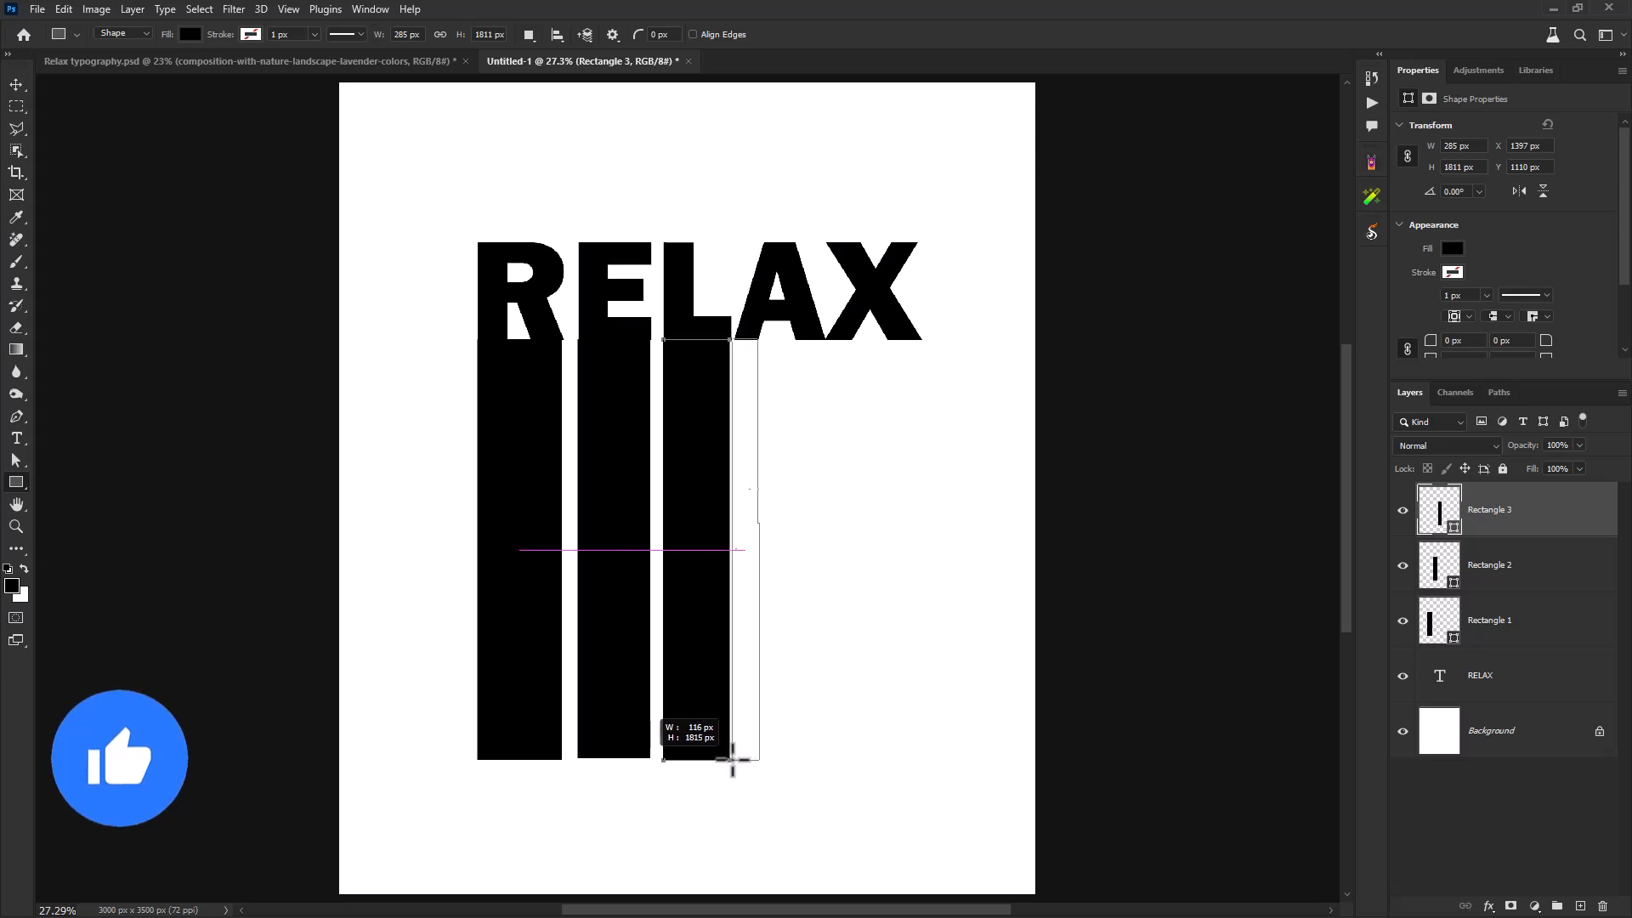
drag(741, 340, 825, 756)
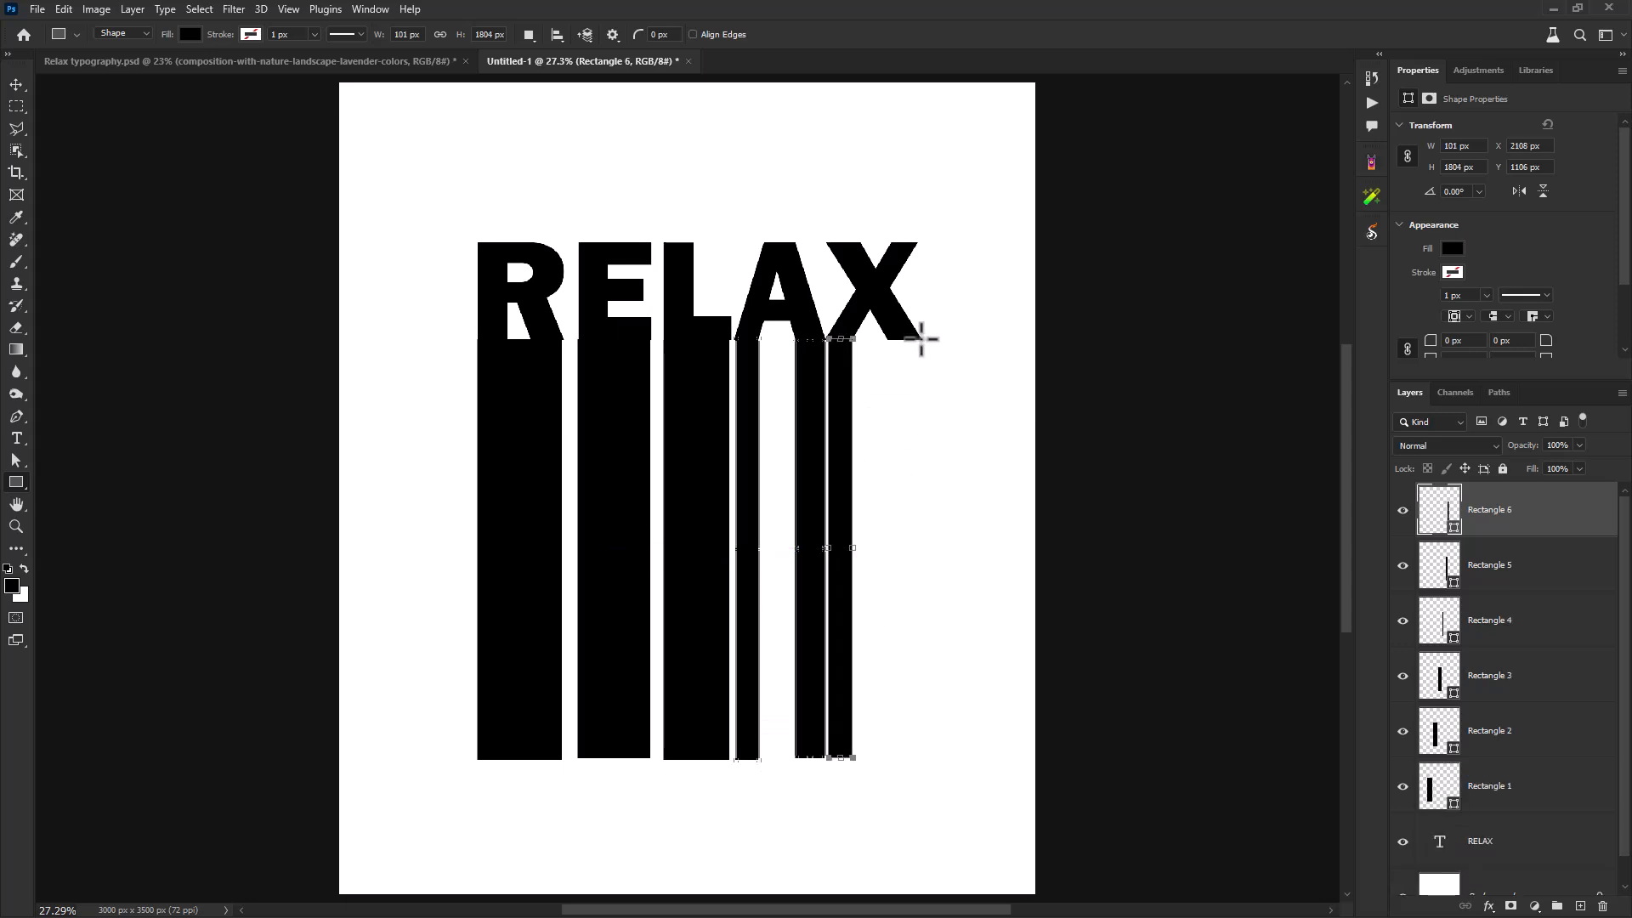
drag(828, 338, 889, 760)
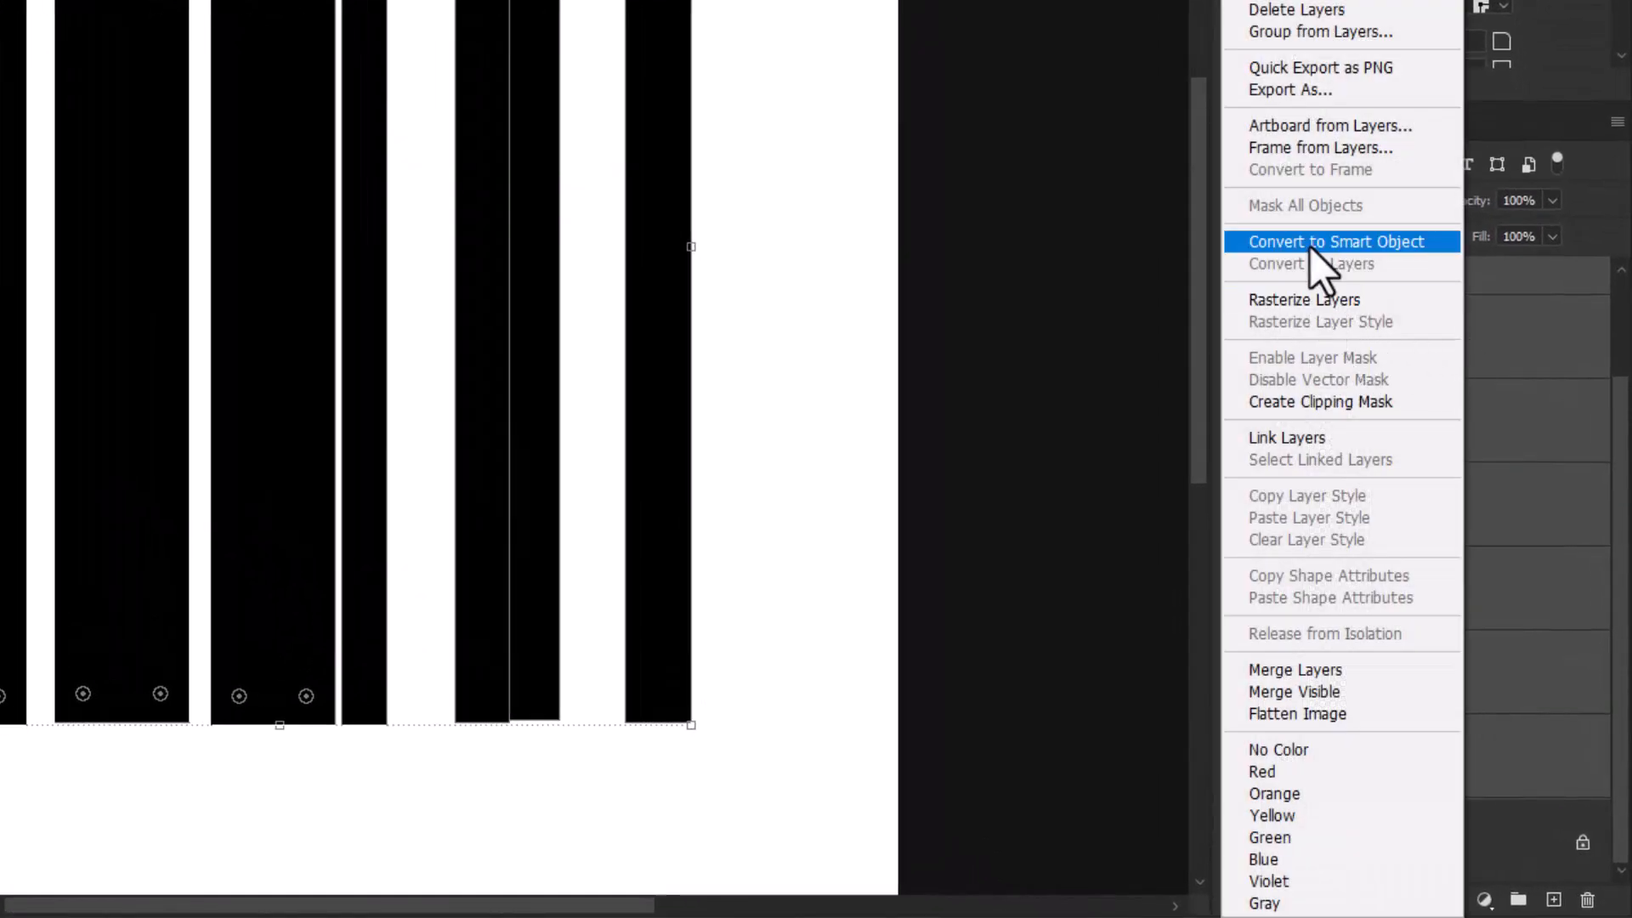
- Convert the RELAX text and bar layers into one smart object and place the sunset image
click(1334, 241)
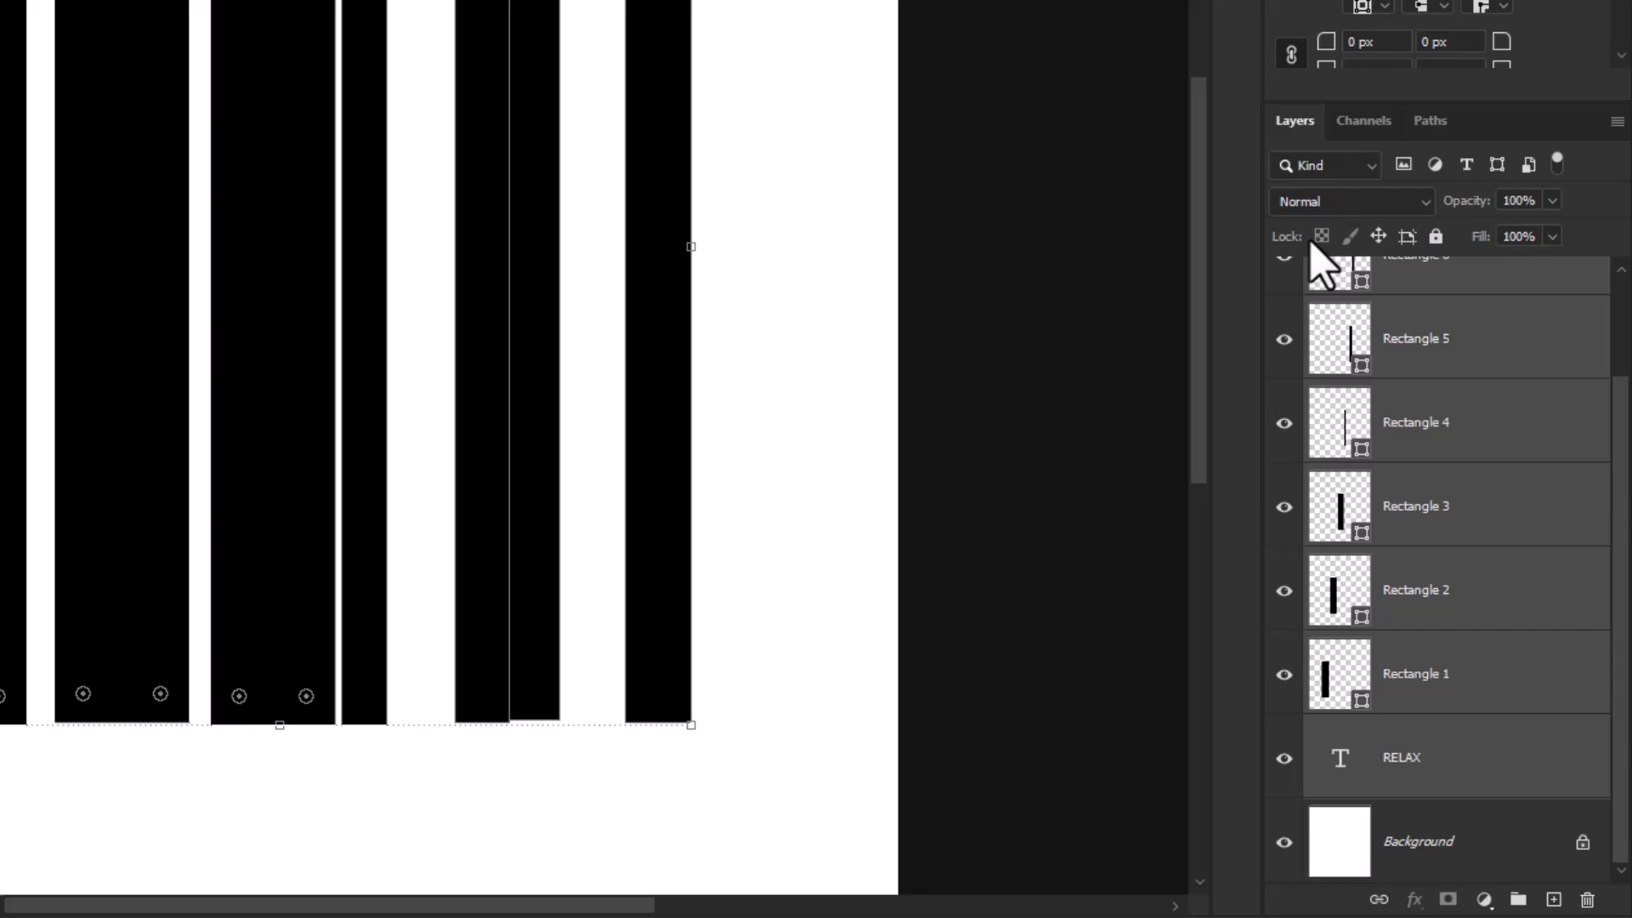
click(578, 61)
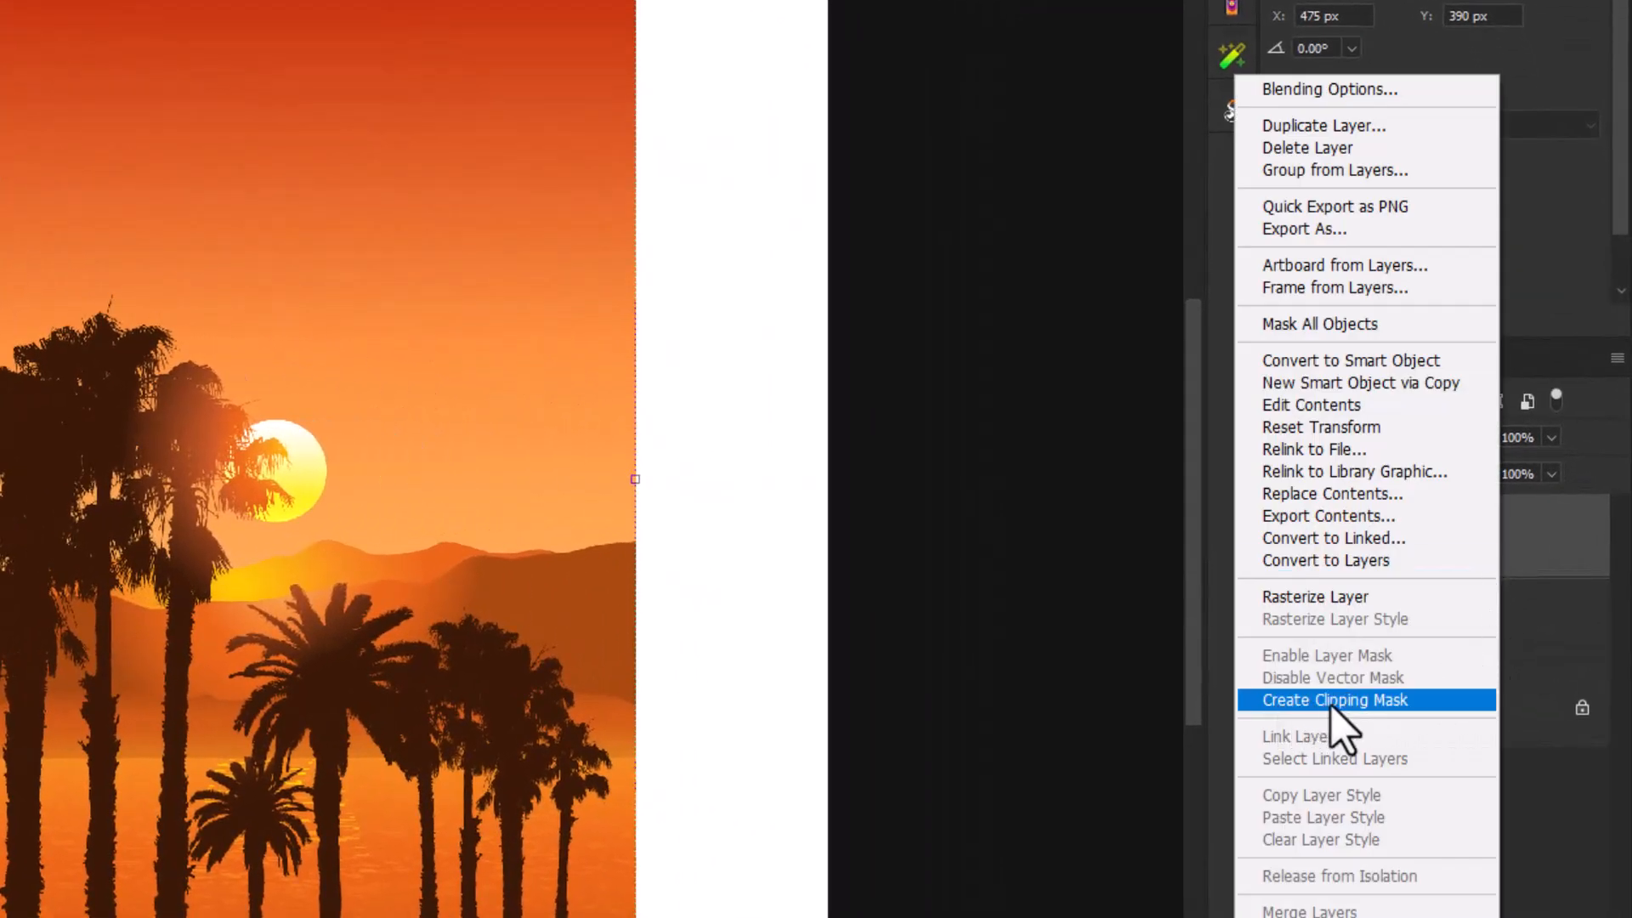
- Clip the sunset palm image to the RELAX lettering and stretch it to cover all bars
click(1335, 699)
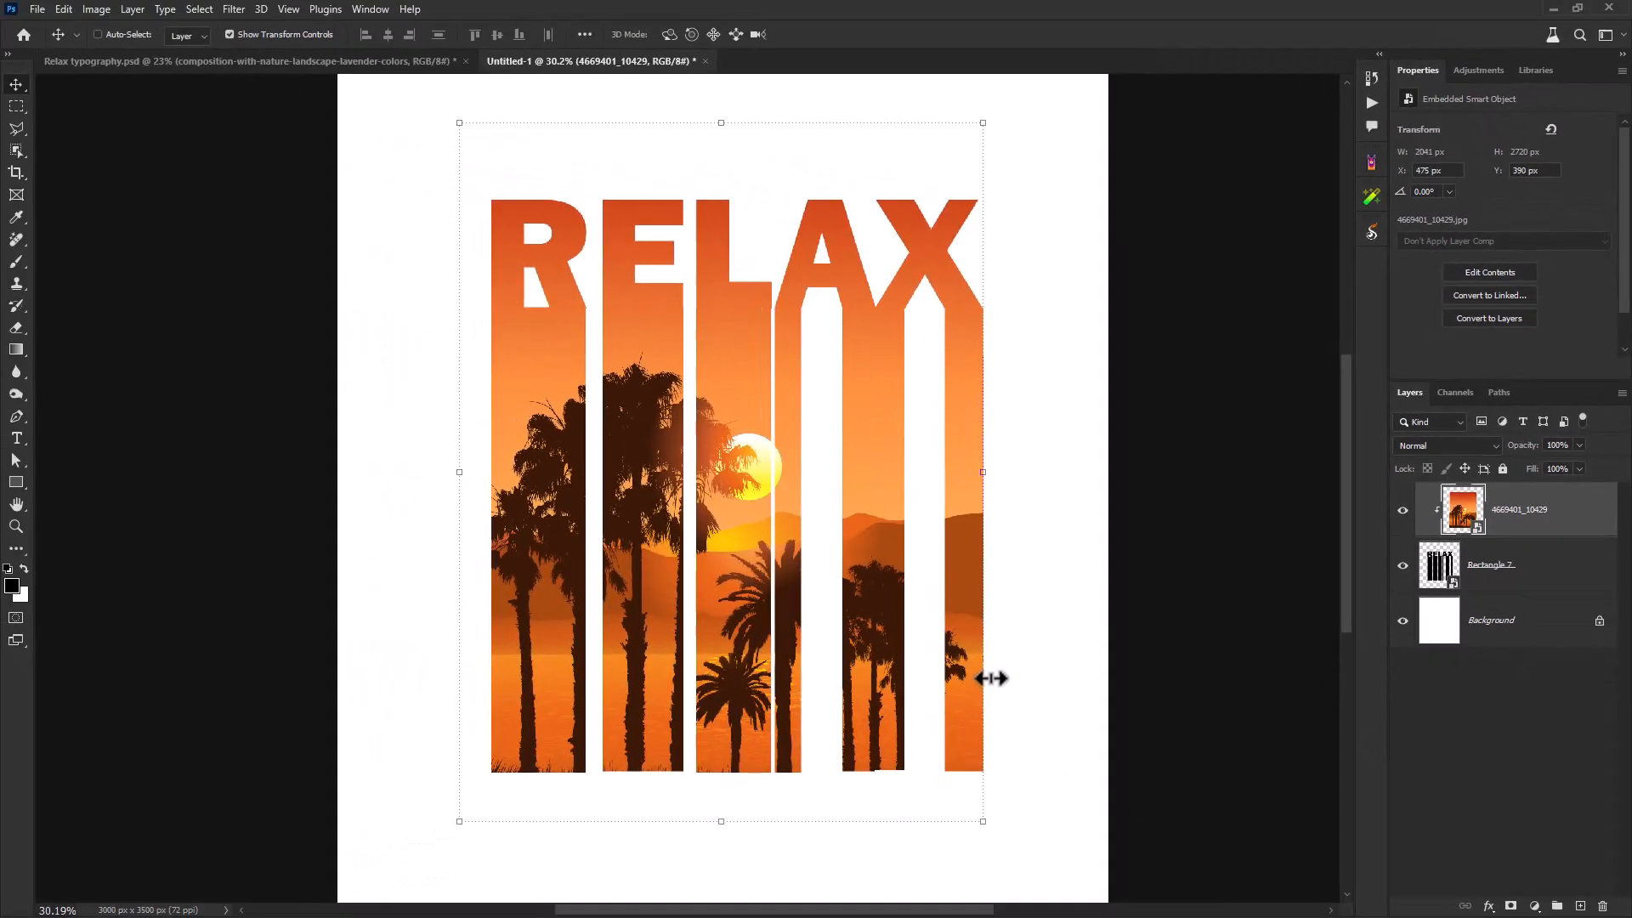
drag(989, 678, 955, 643)
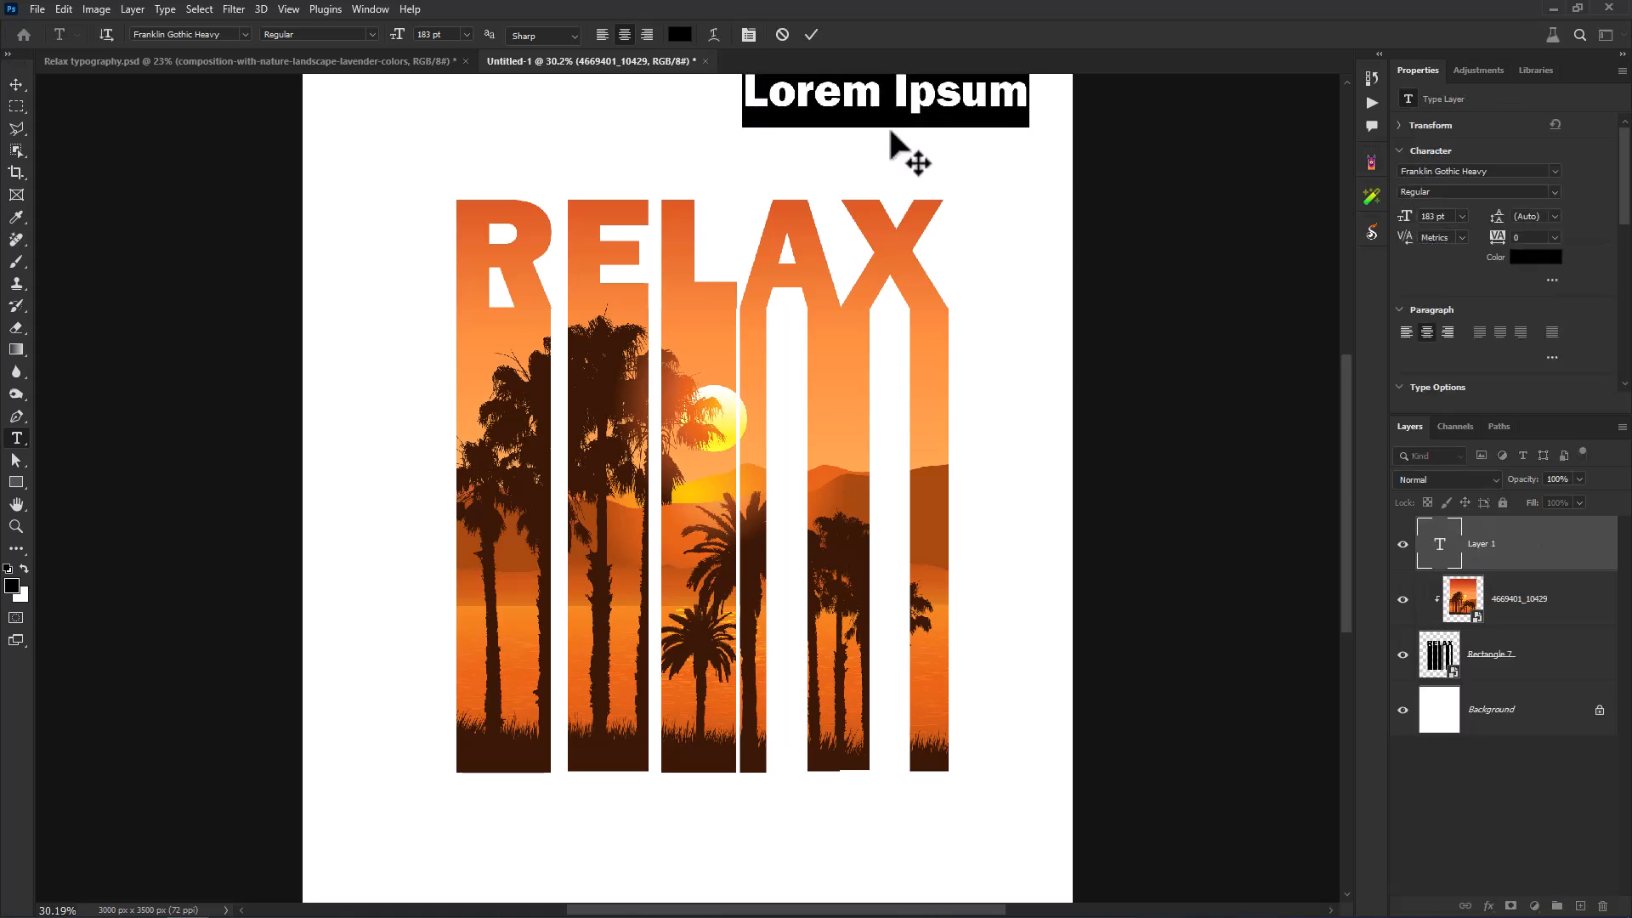
- Type 'Smart' and 'Graphics' on two lines above RELAX and centre them
text(Smart)
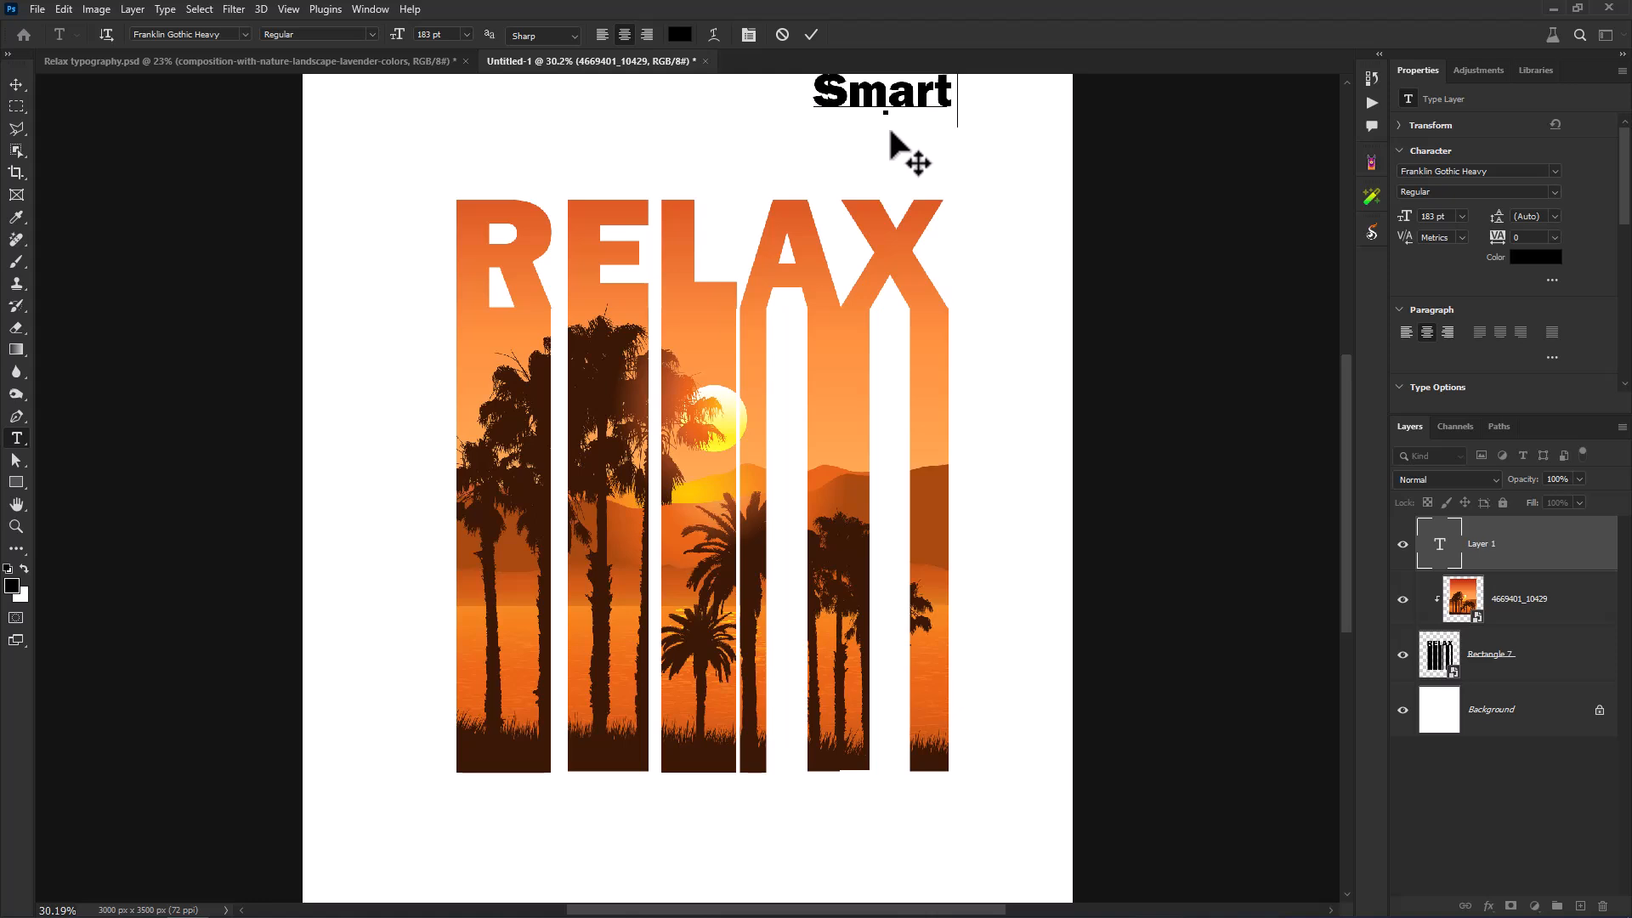
text(G)
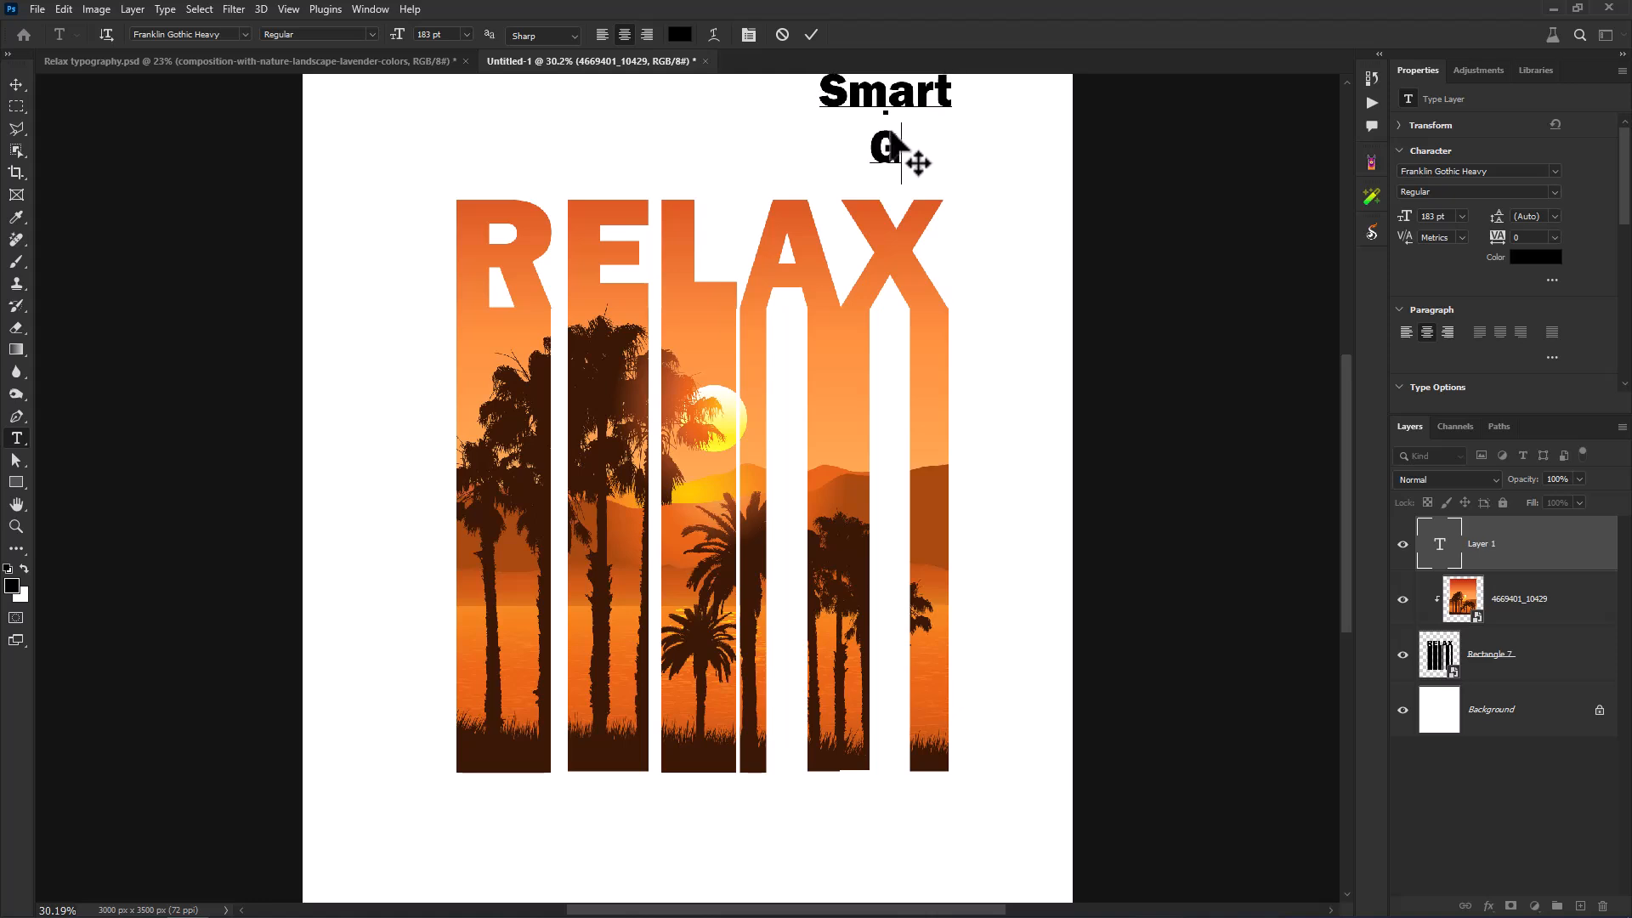
text(raphics)
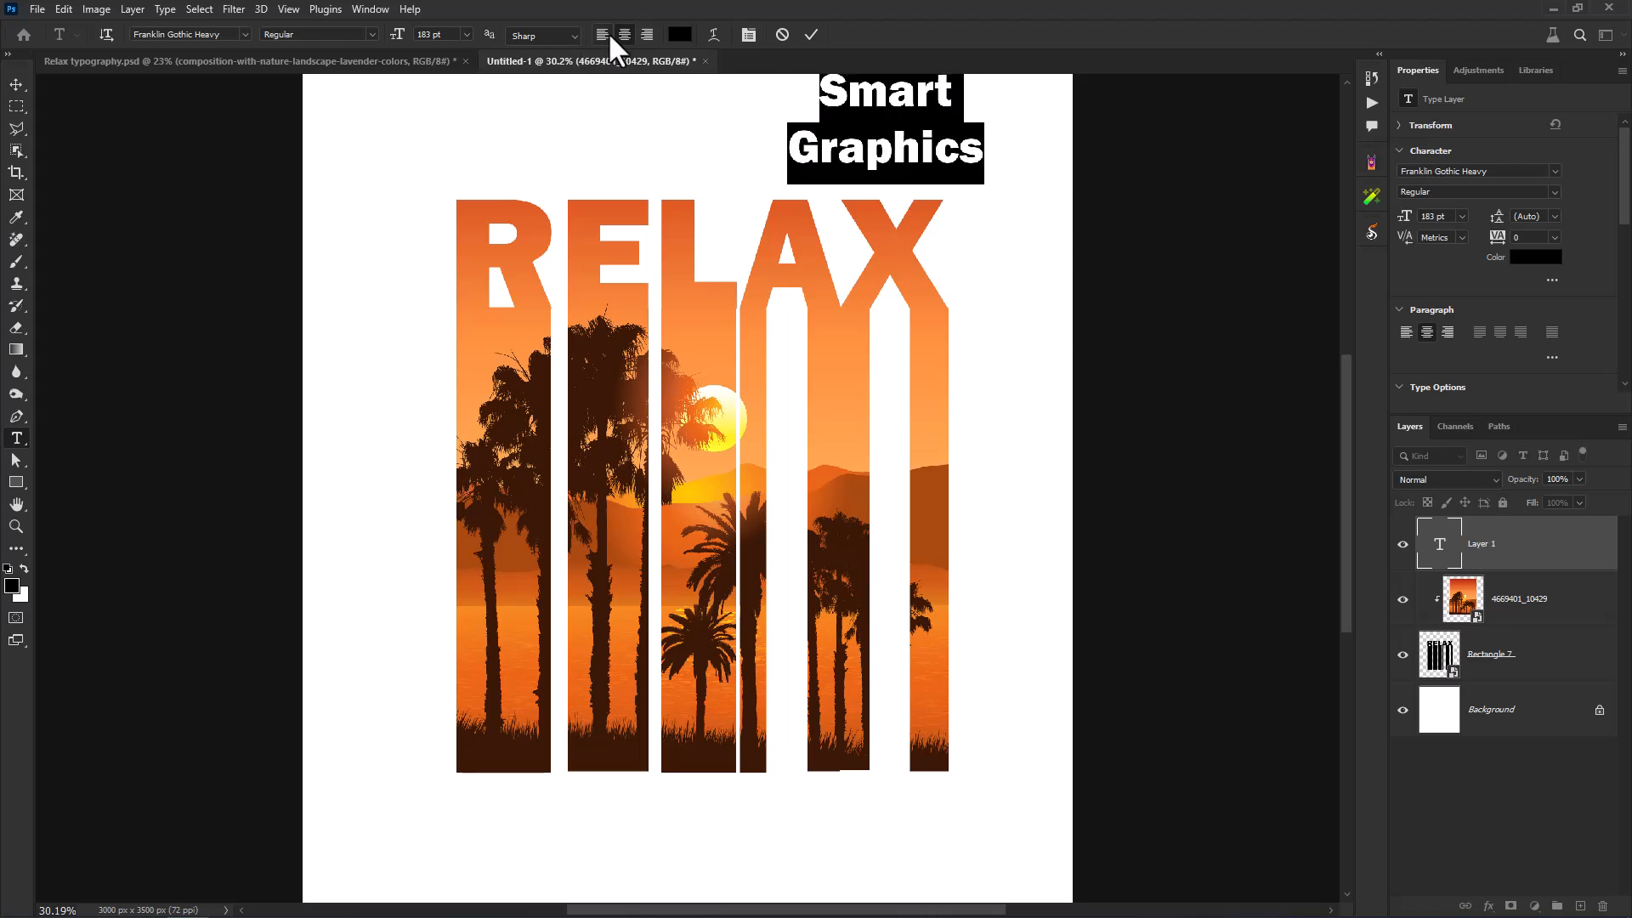
click(190, 34)
text(Rage Italic)
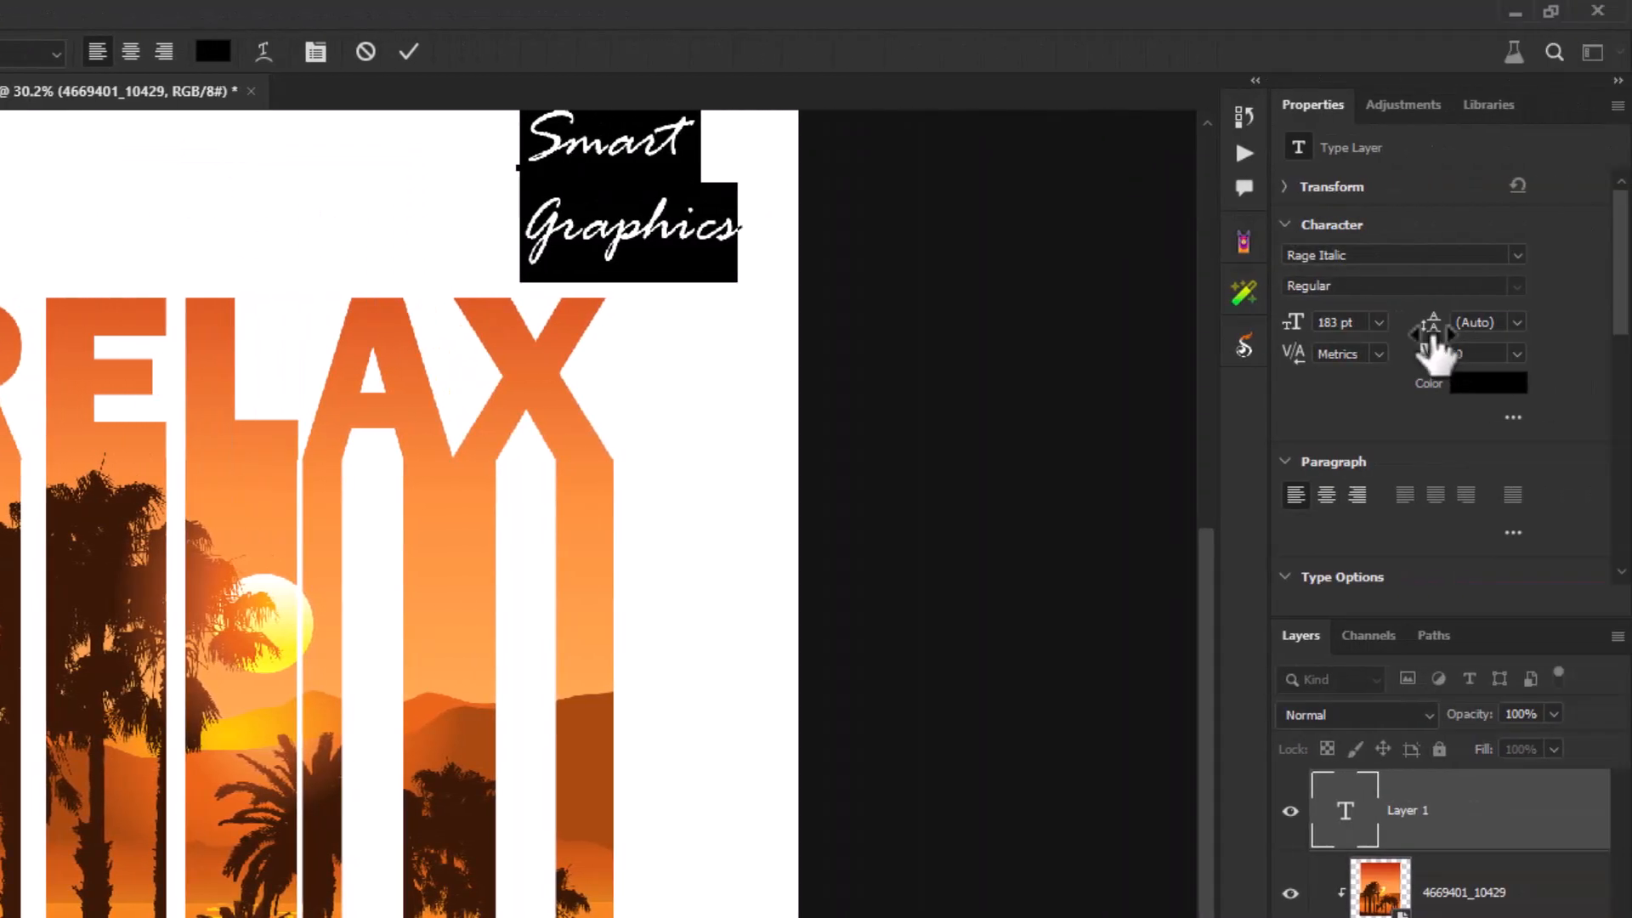
- Set the Smart Graphics leading to 133 pt and keep its colour black
click(1477, 322)
text(133)
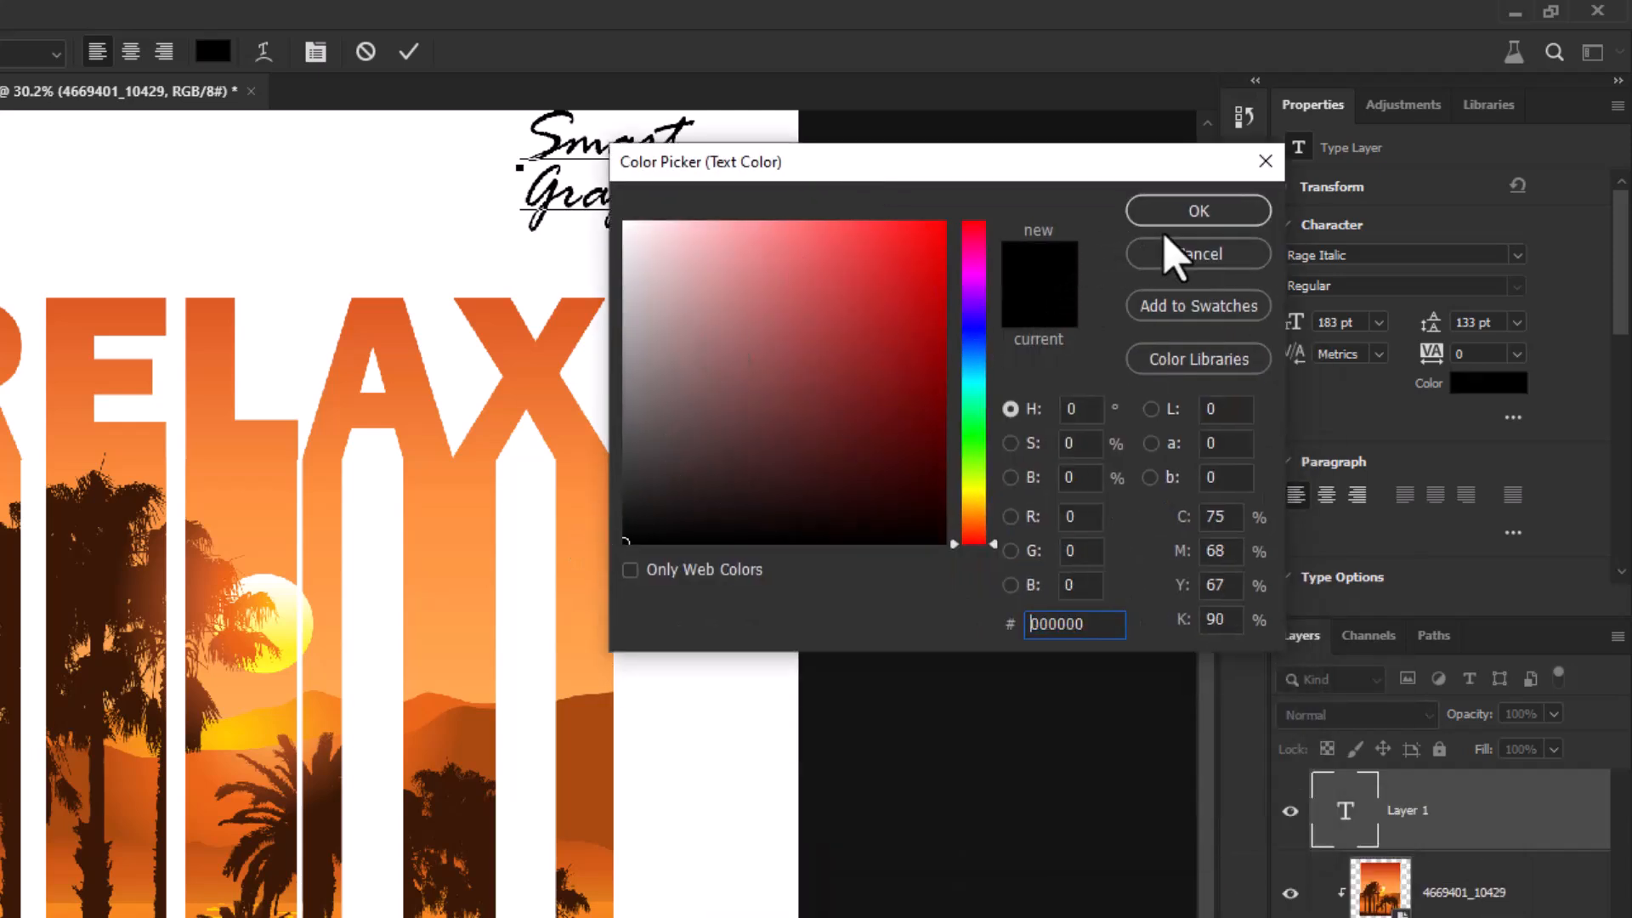
click(1197, 253)
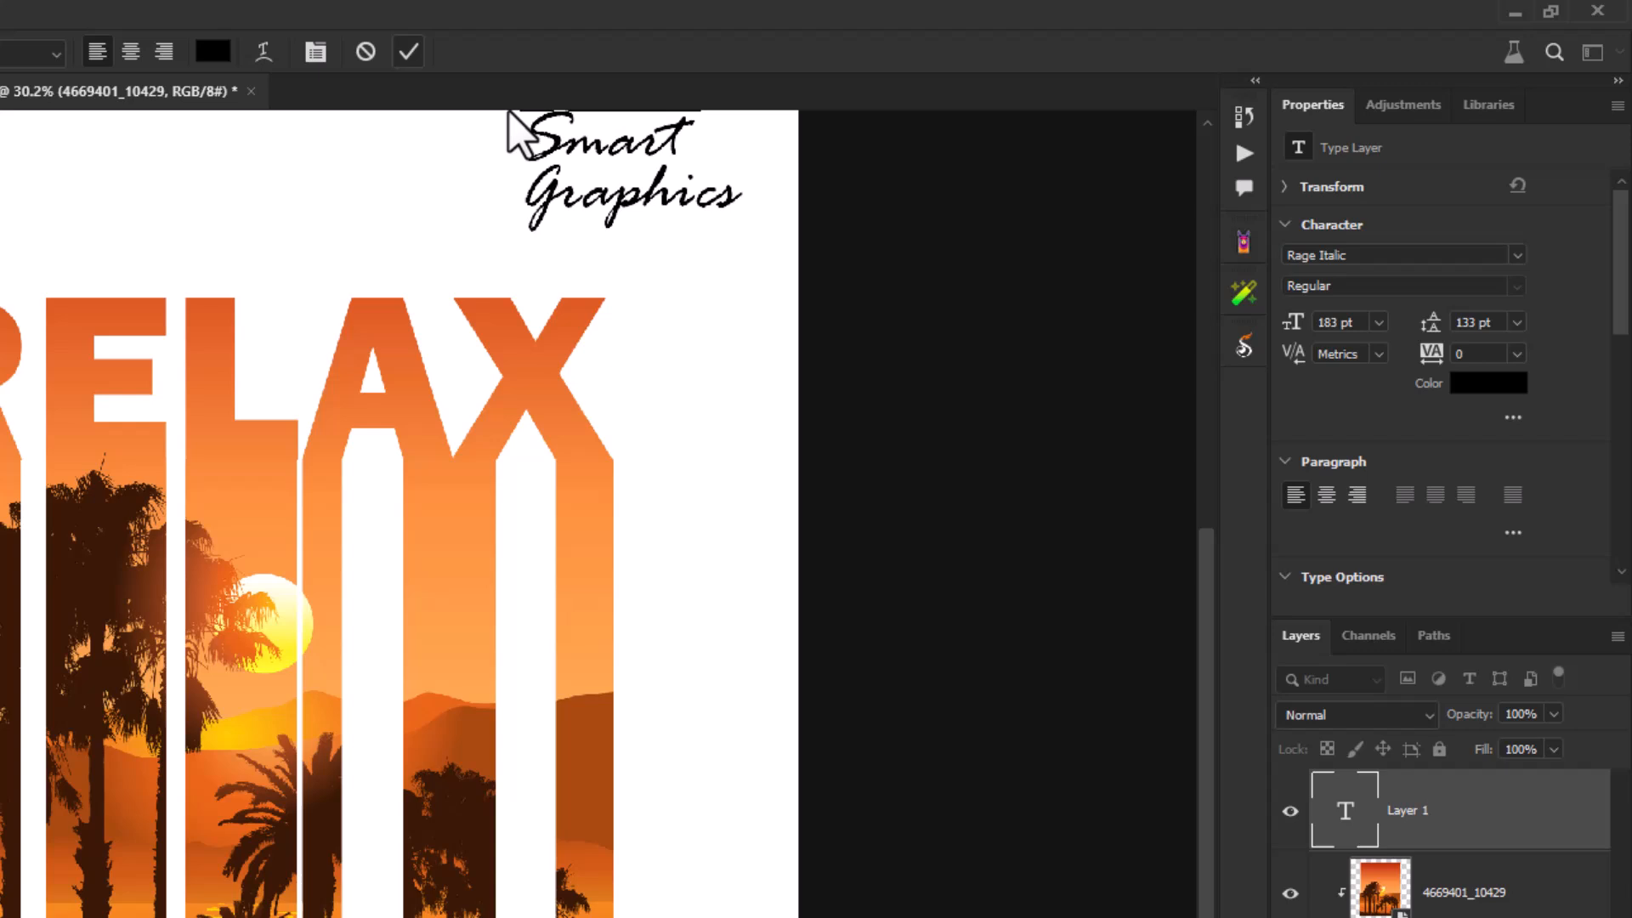